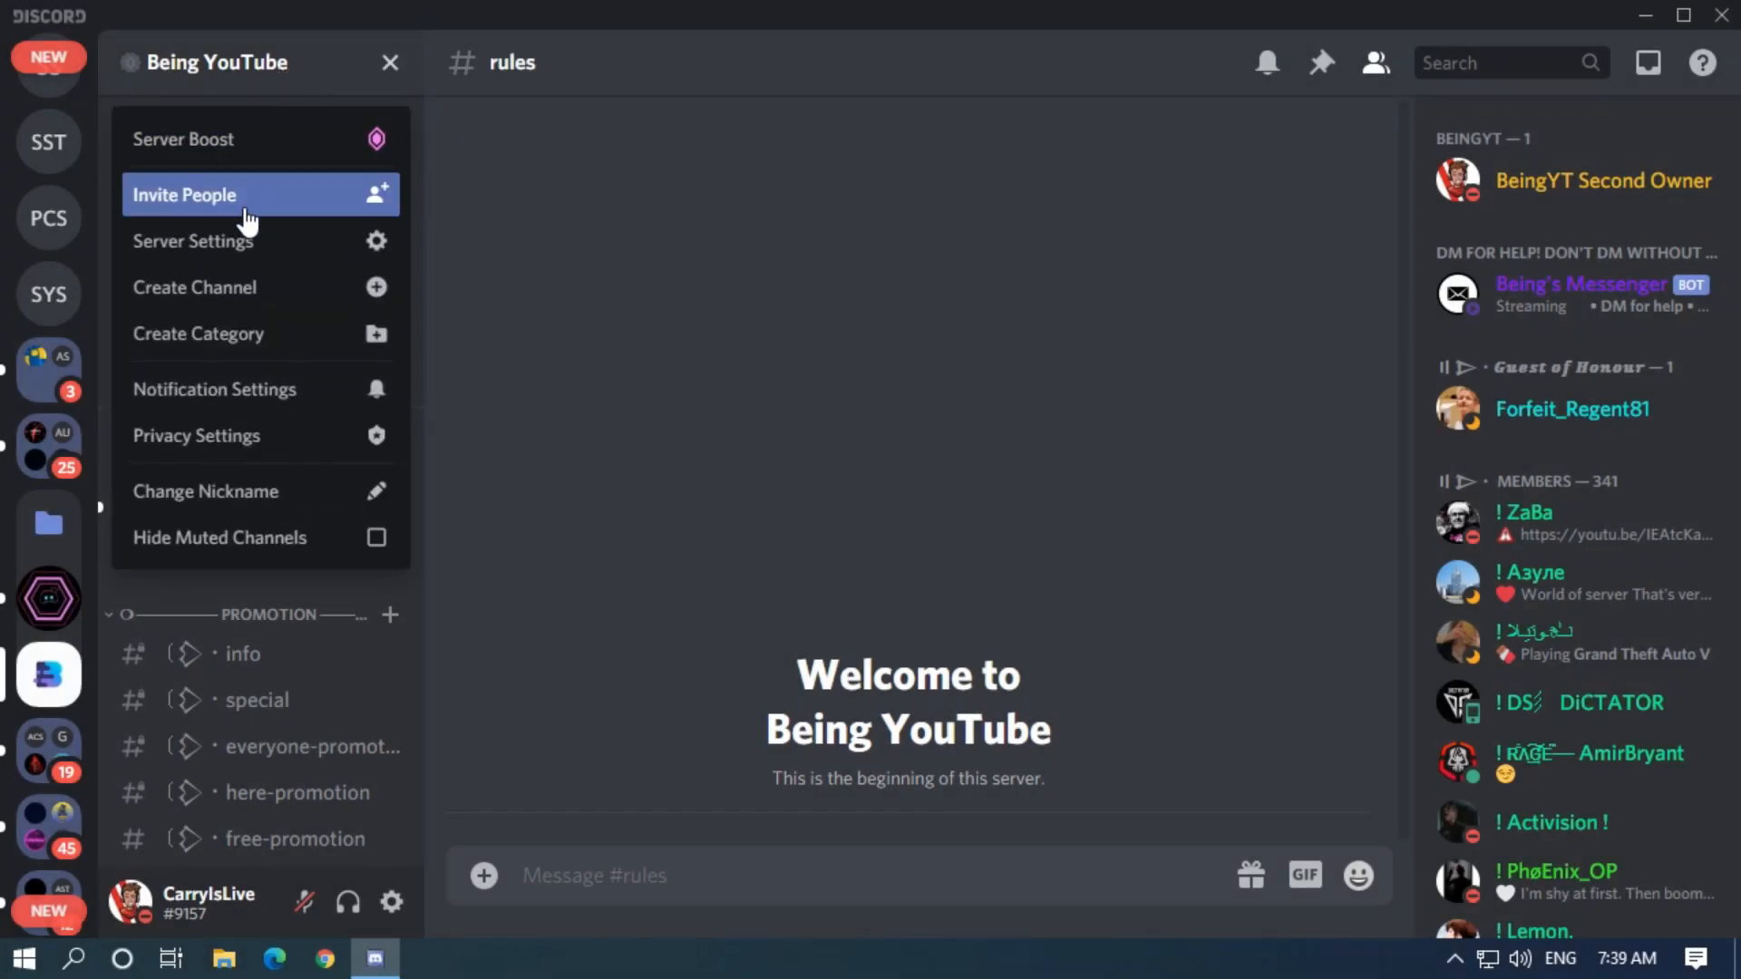
# - Enable Community on the Being YouTube server with #rules and #moderator-only channels, then save
pyautogui.click(192, 241)
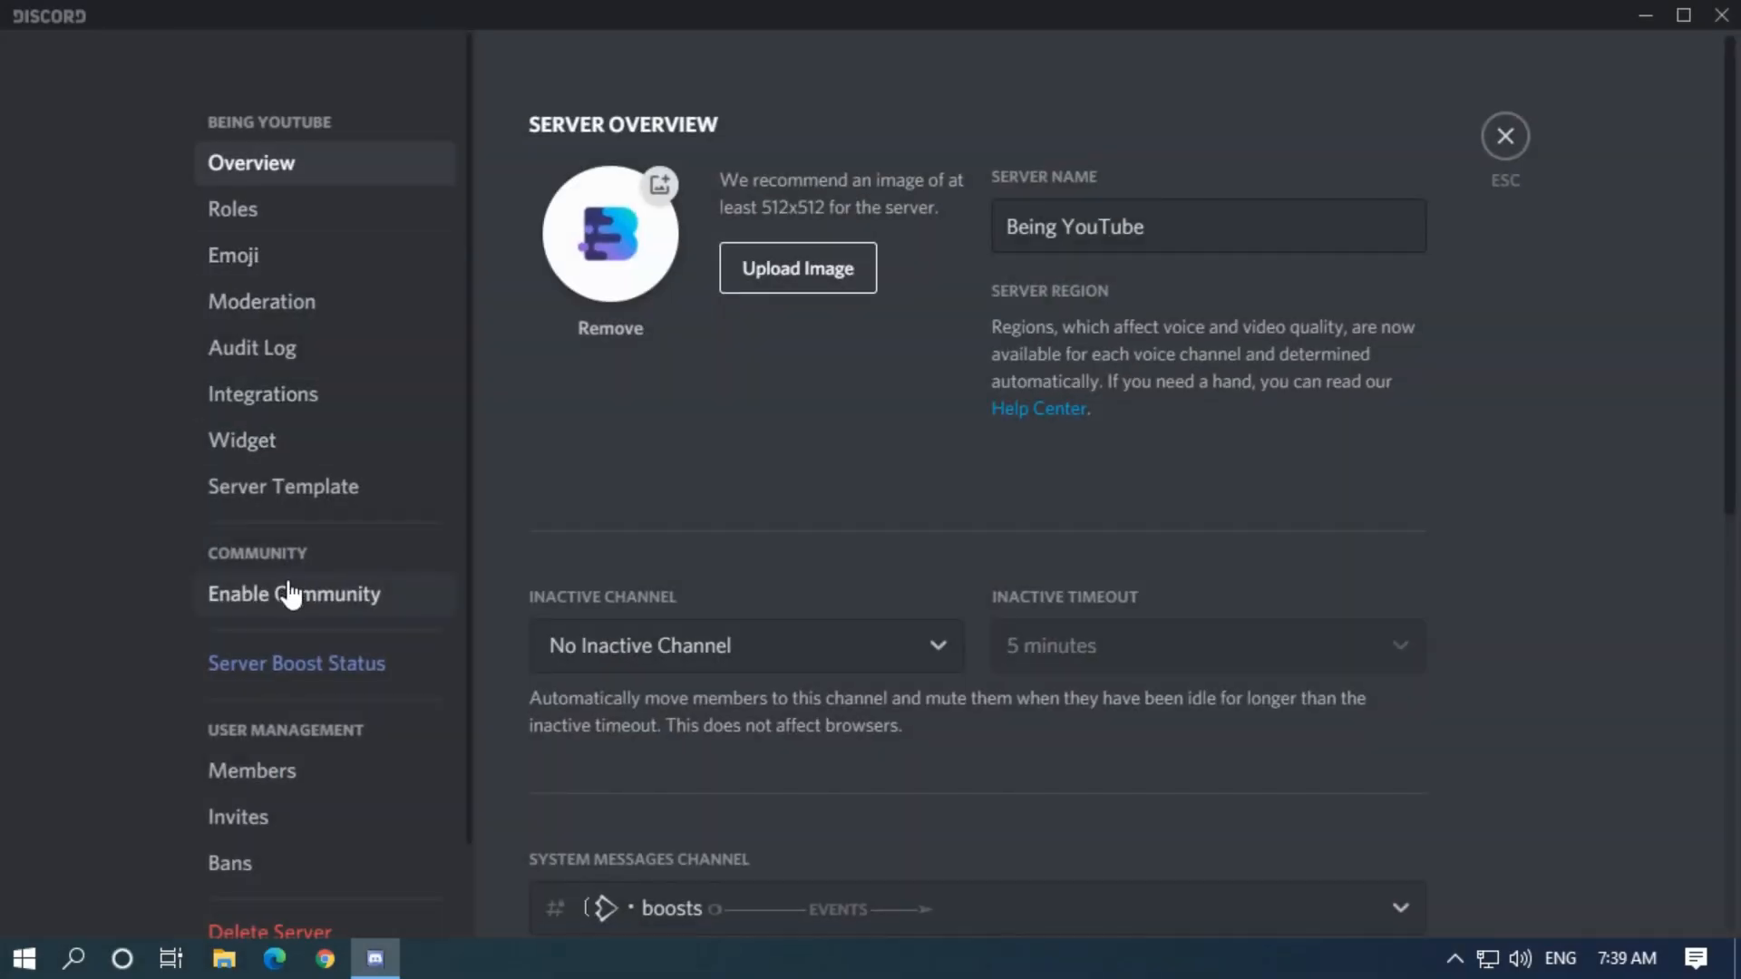
pyautogui.click(293, 593)
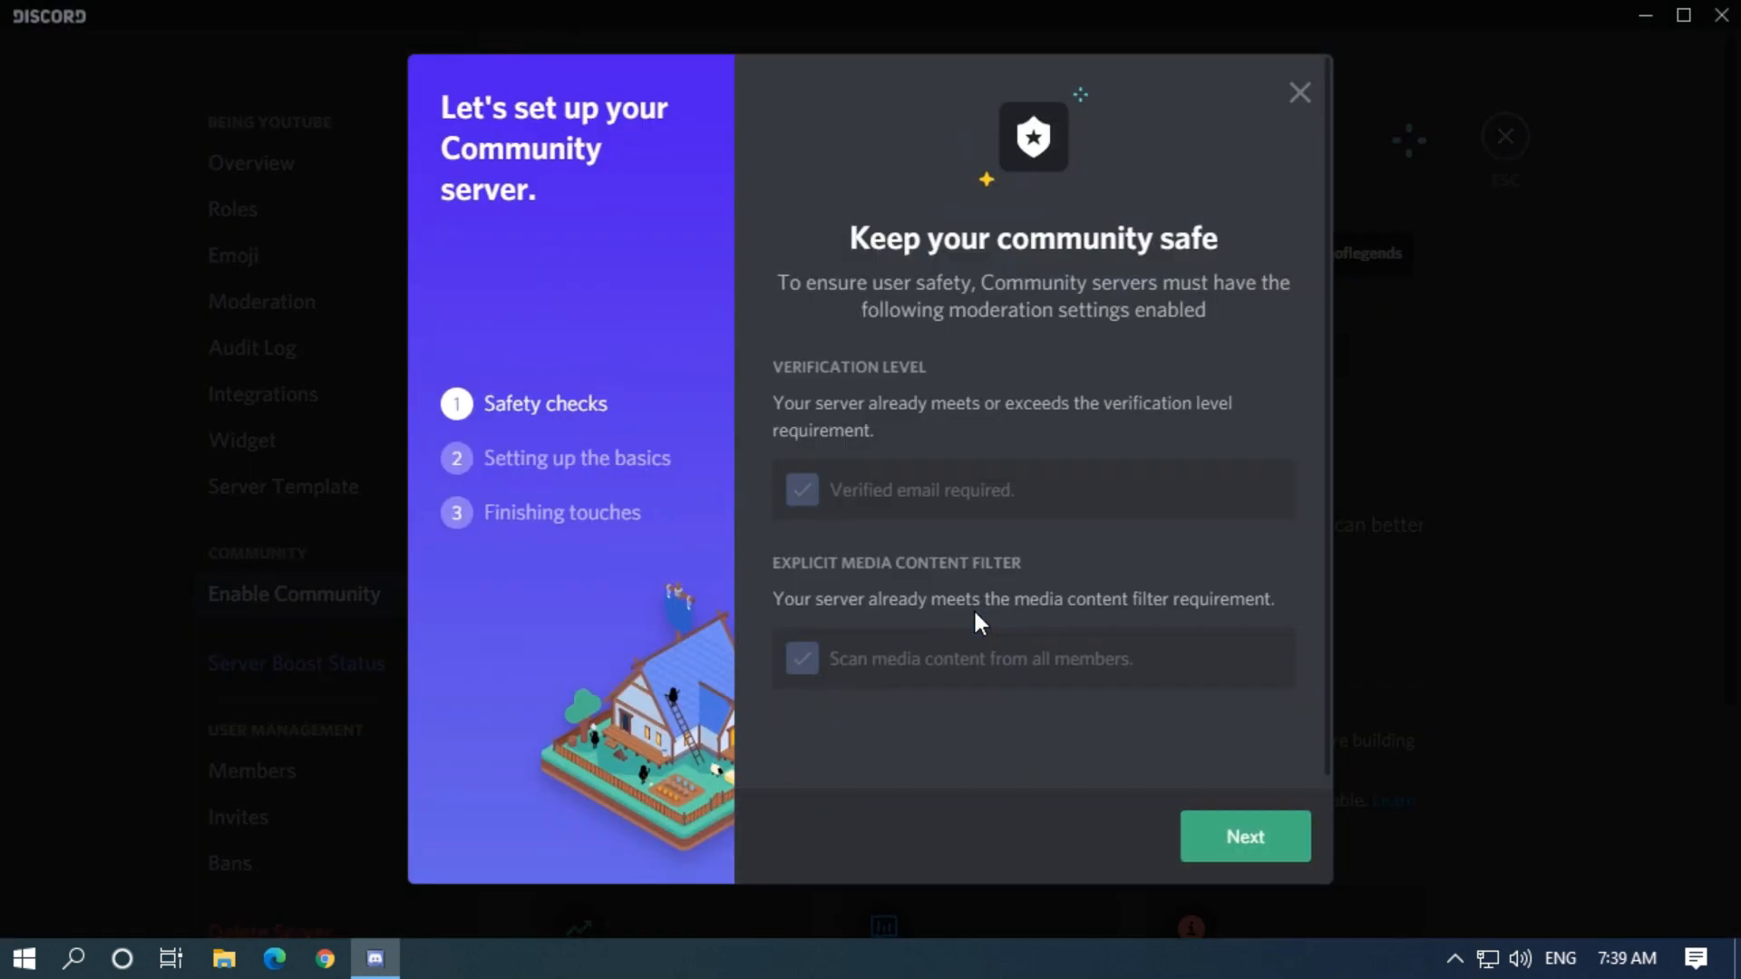
pyautogui.click(1243, 836)
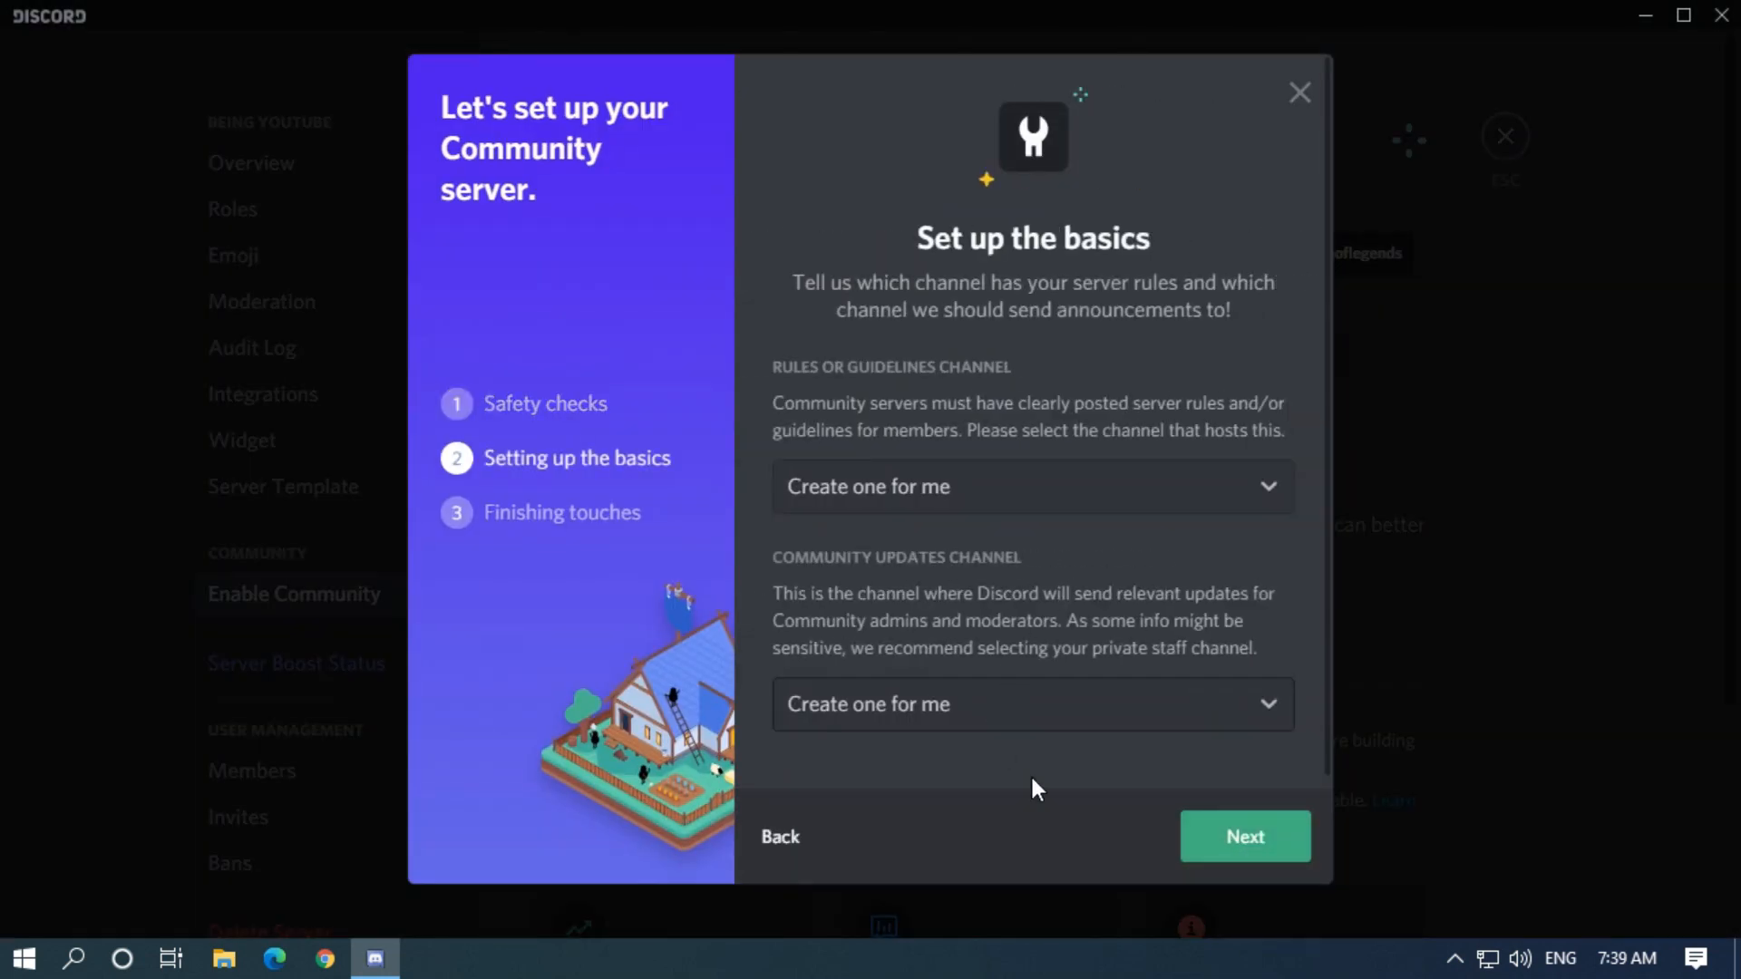
pyautogui.click(1243, 836)
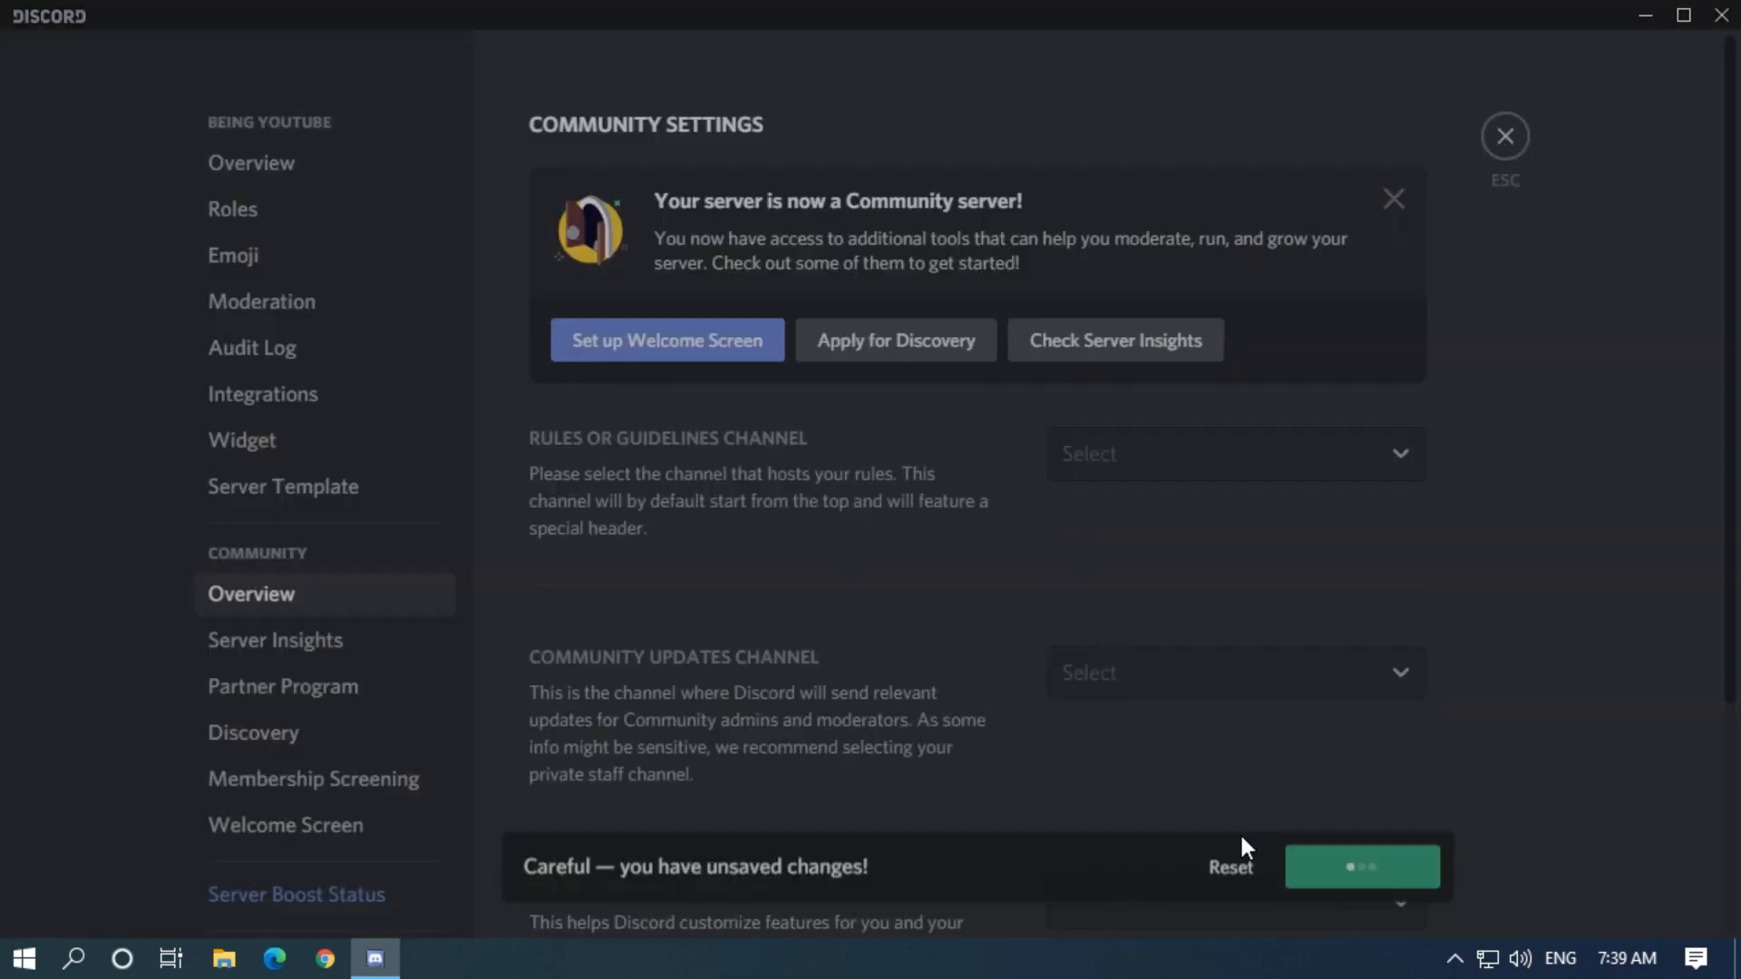
pyautogui.click(1361, 867)
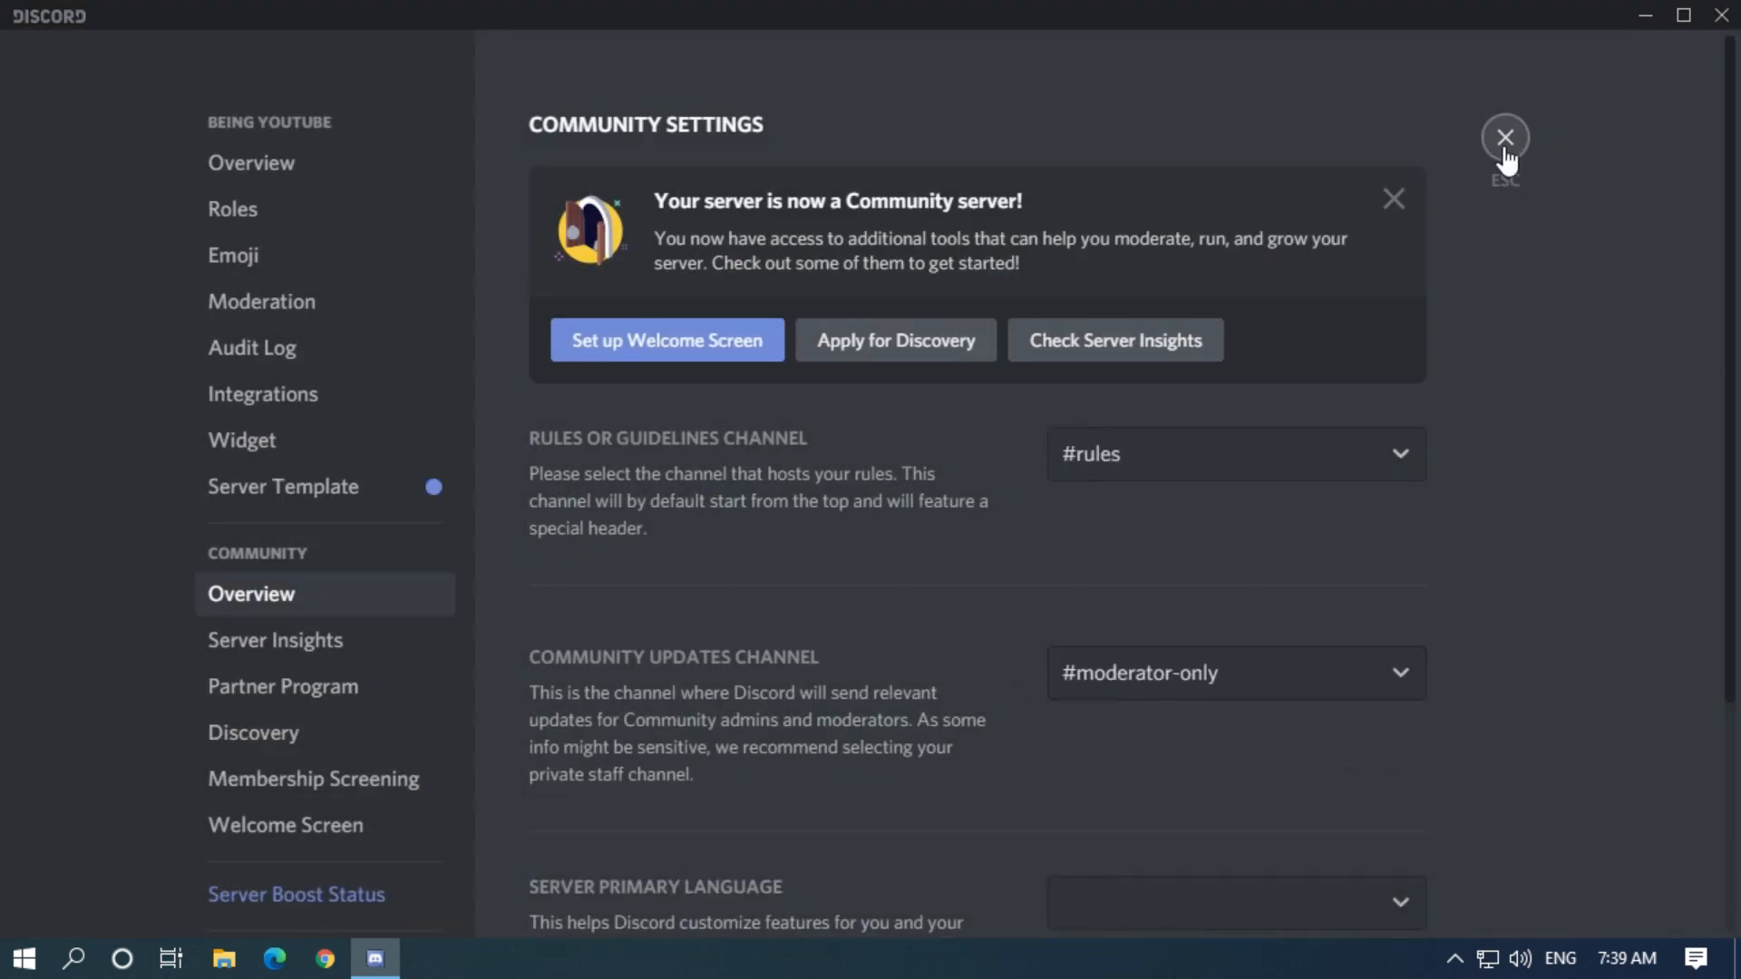
pyautogui.click(1506, 137)
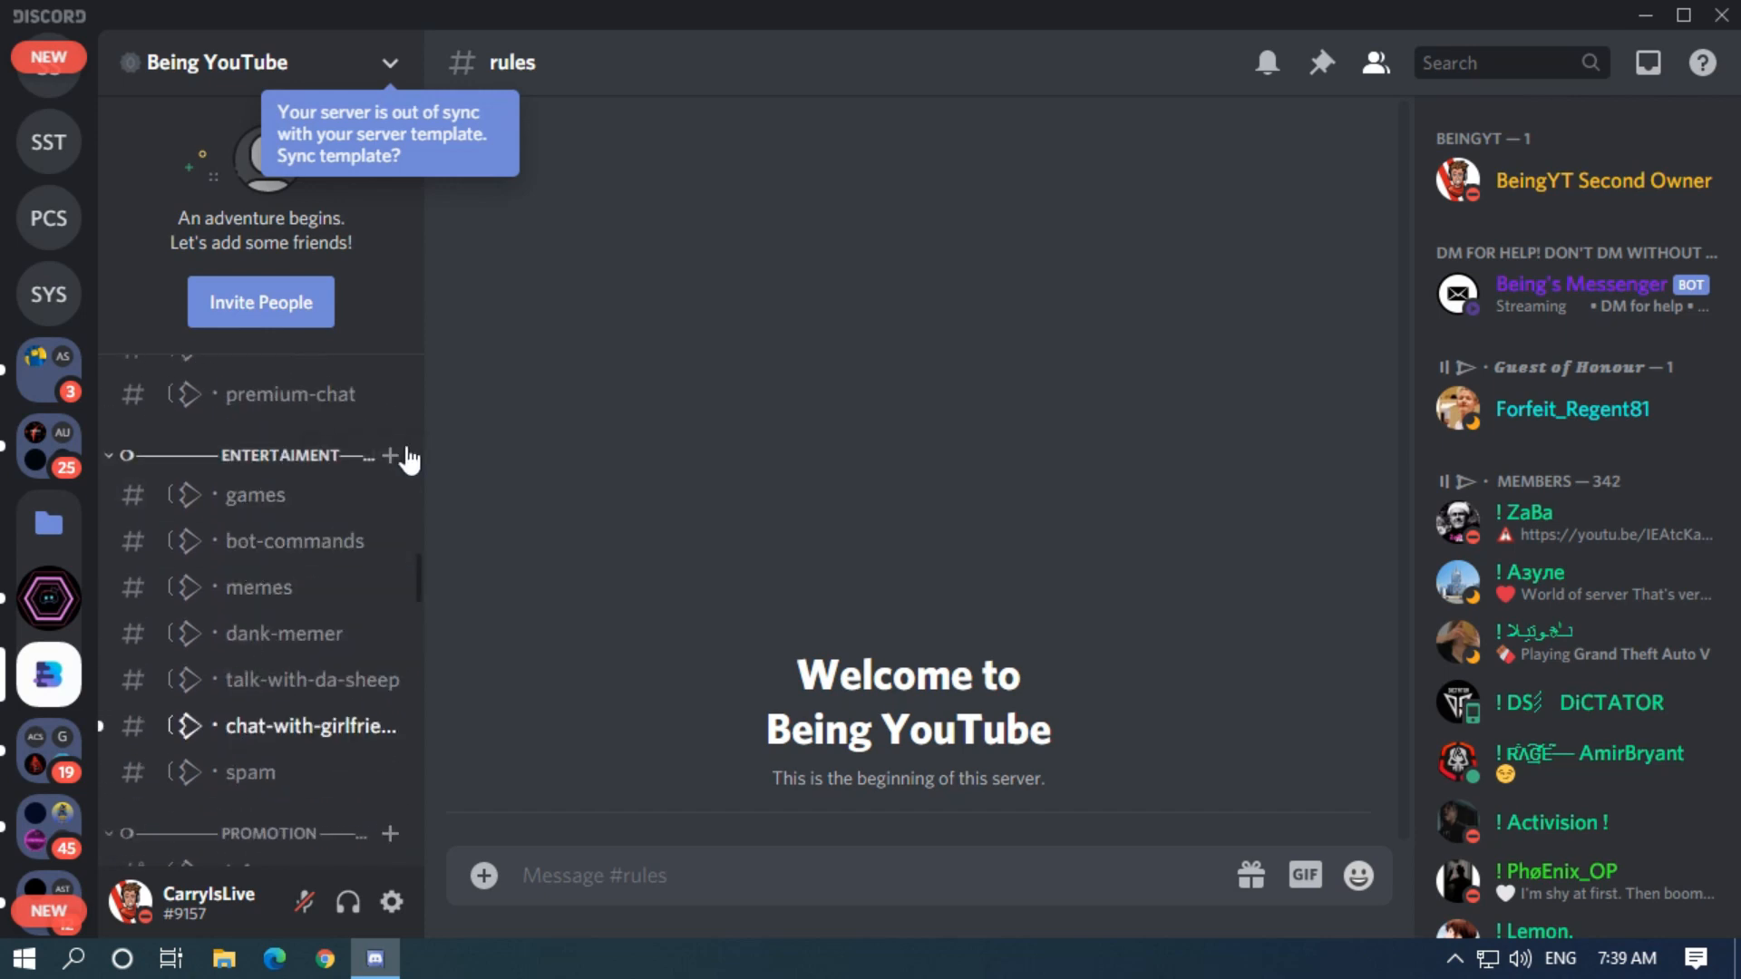
# - Create the 'Carrots meeting' Stage channel under Entertainment with three stage moderator roles
pyautogui.click(389, 456)
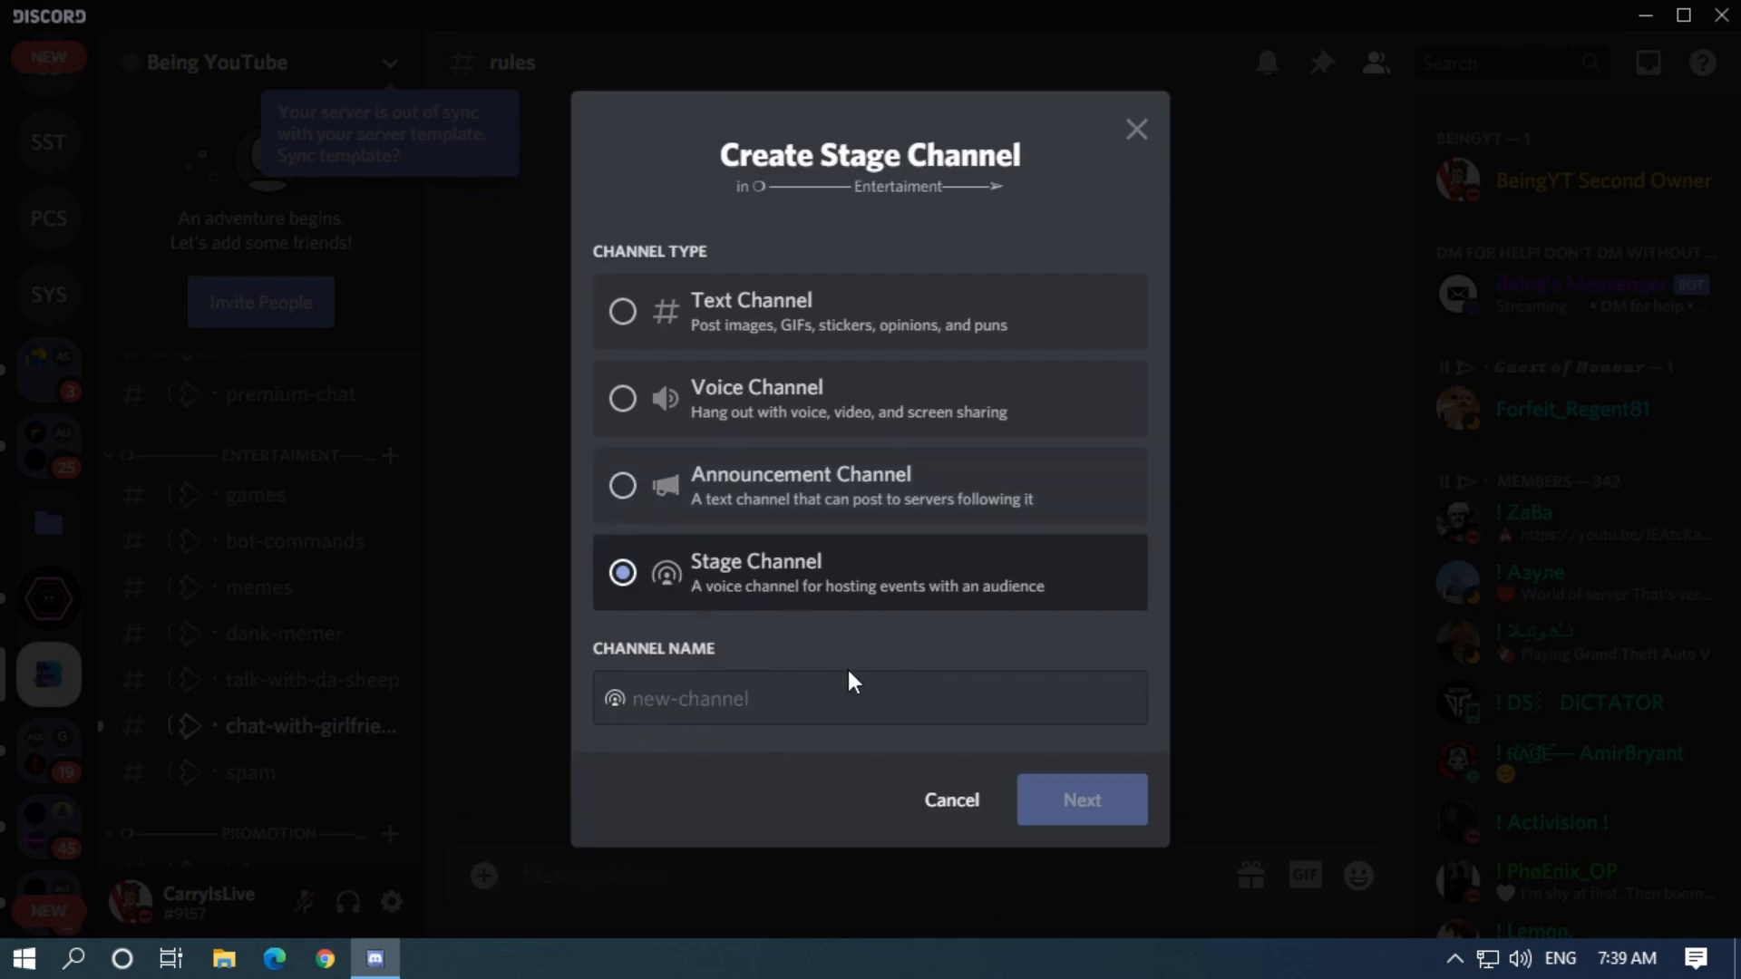
pyautogui.write('Carrots meeting')
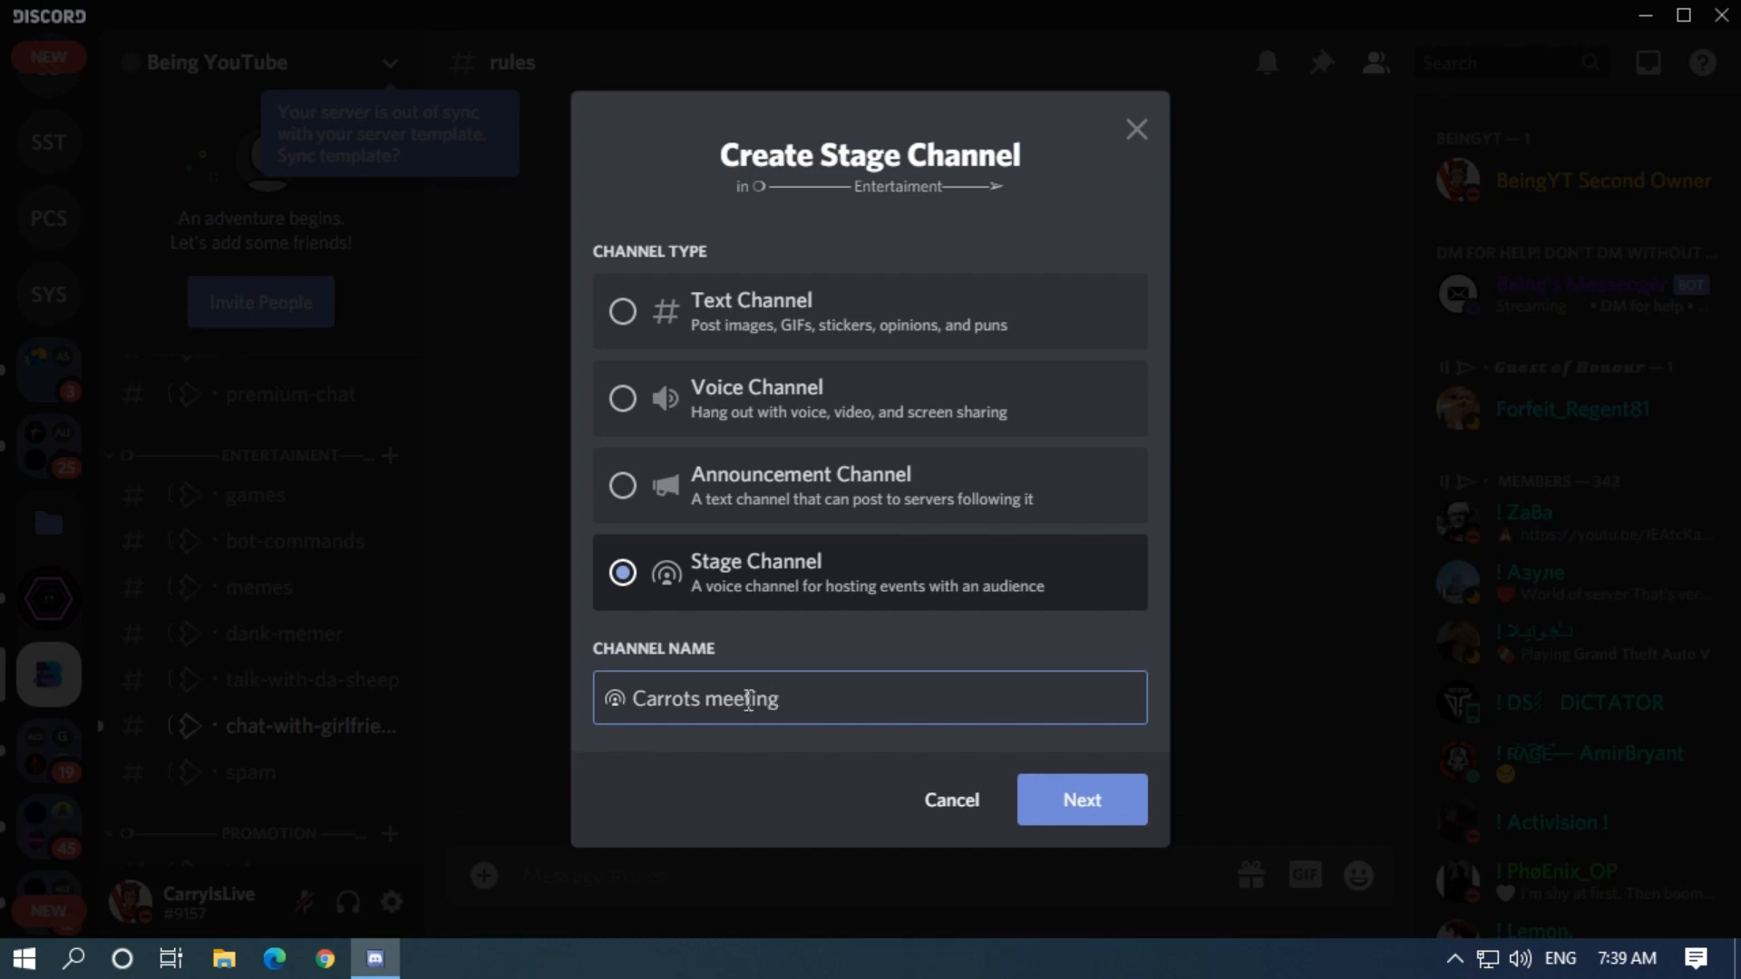
pyautogui.click(1079, 800)
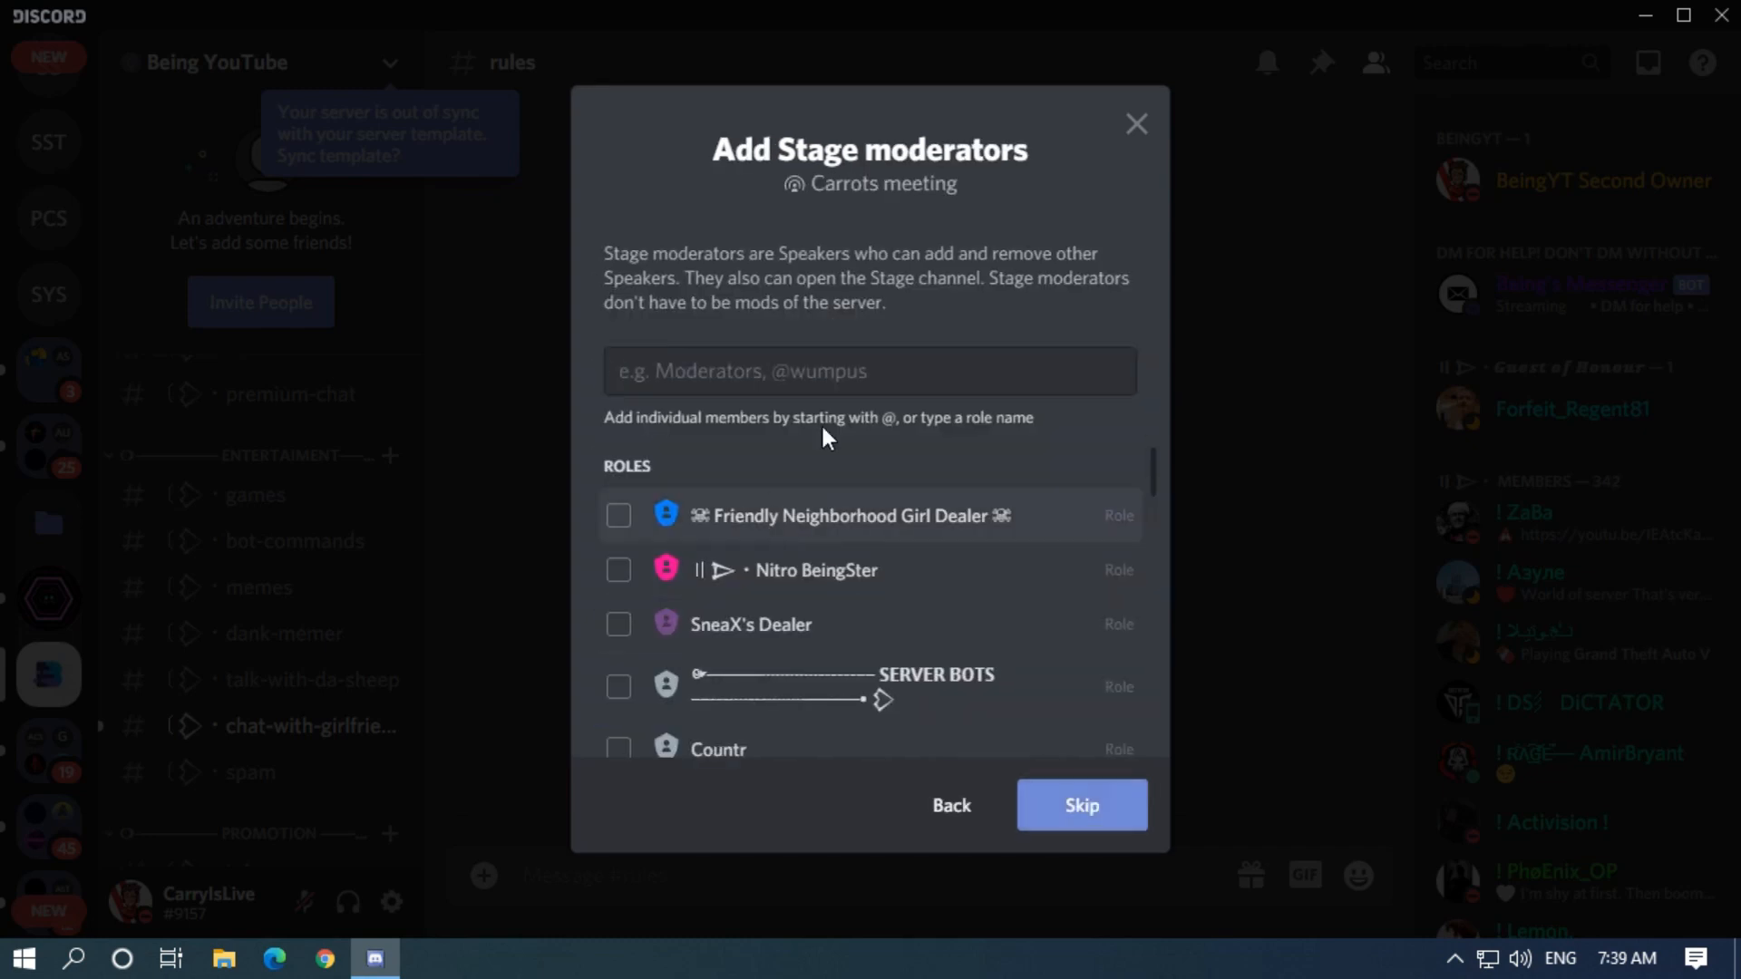
pyautogui.moveTo(746, 434)
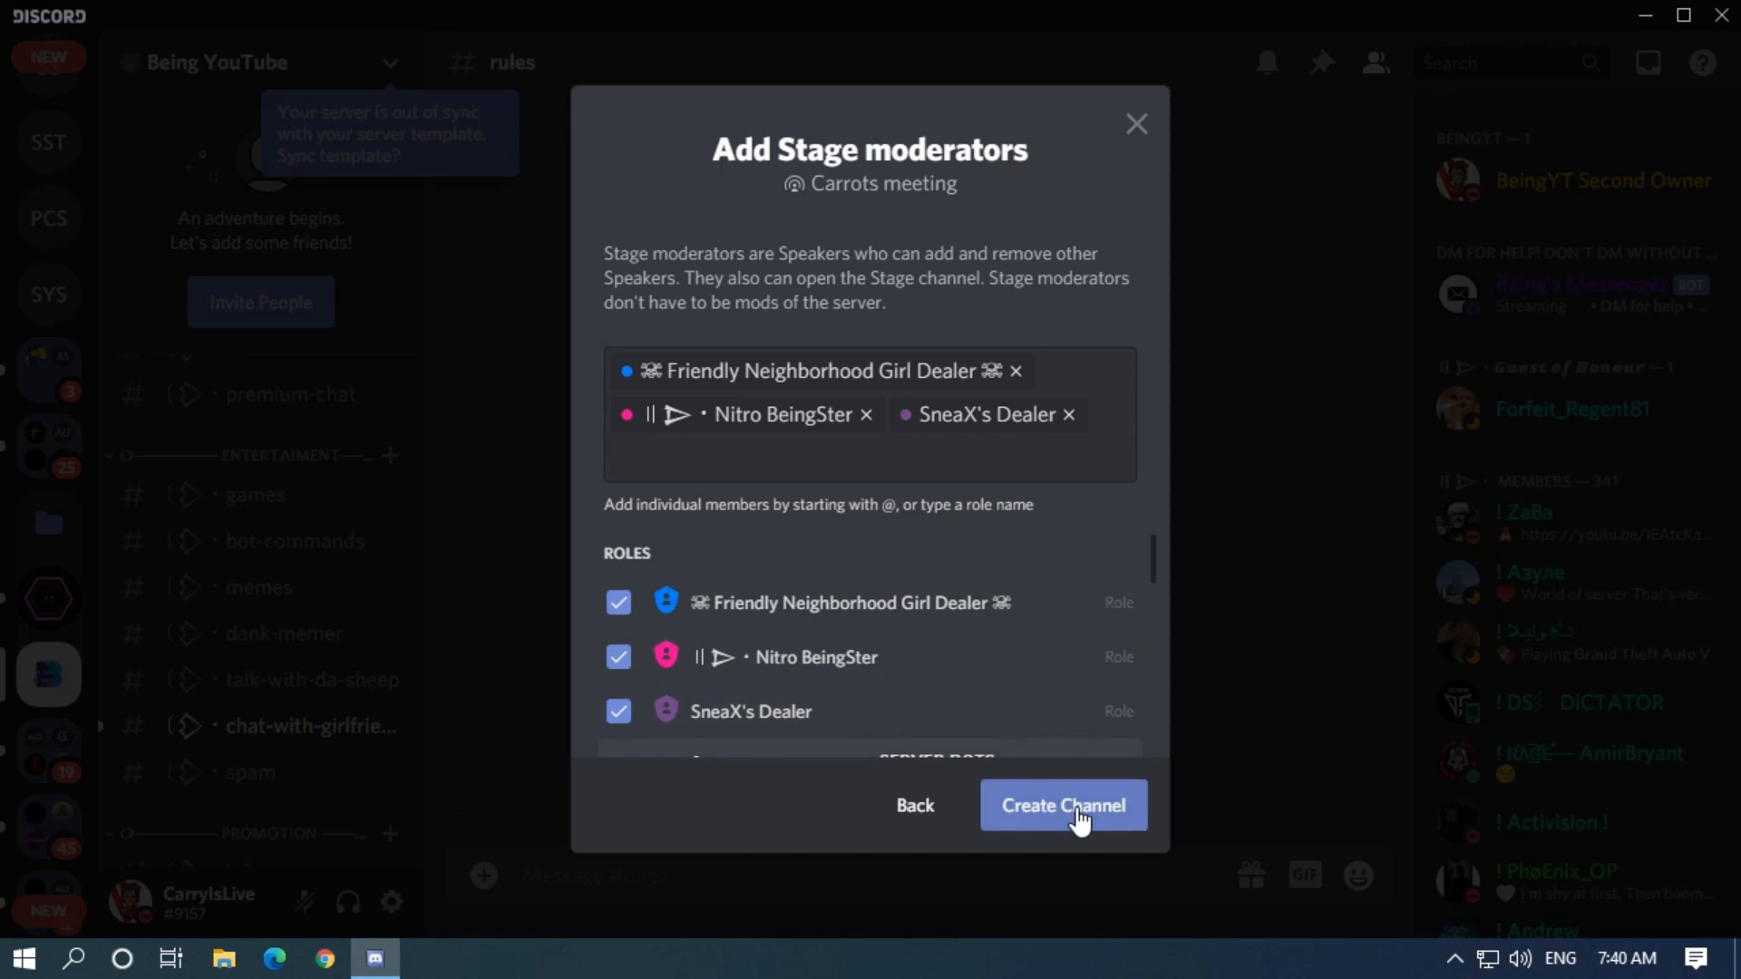
pyautogui.click(1062, 805)
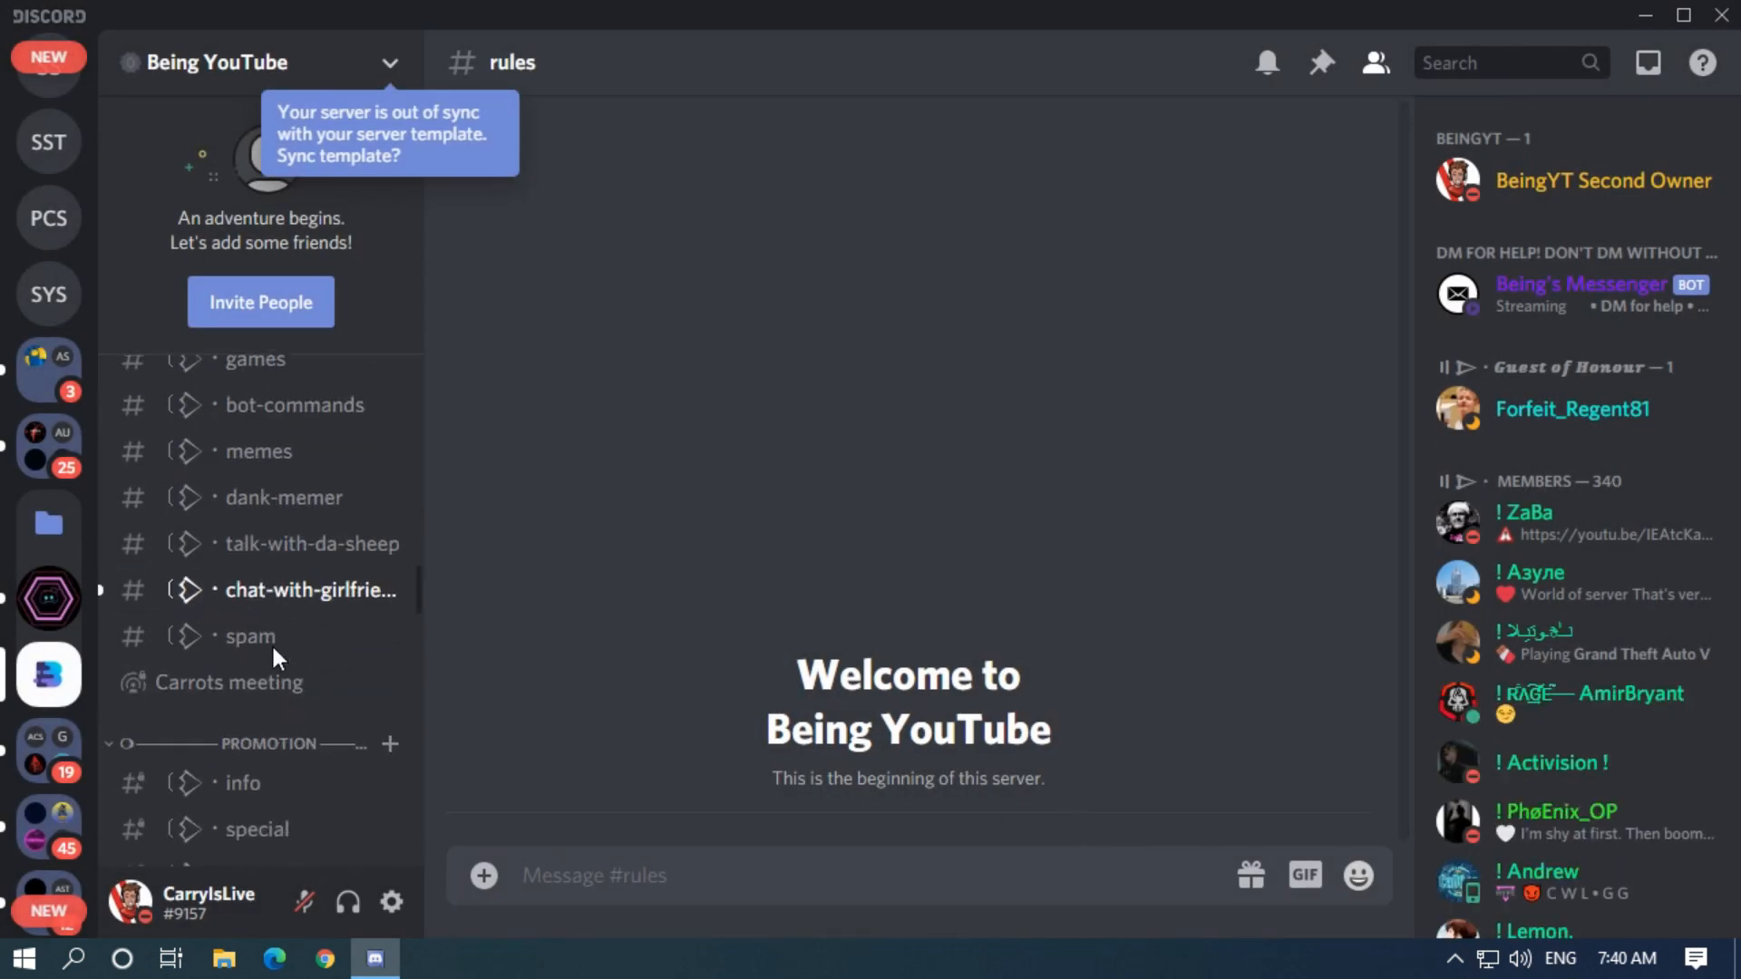
pyautogui.moveTo(391, 683)
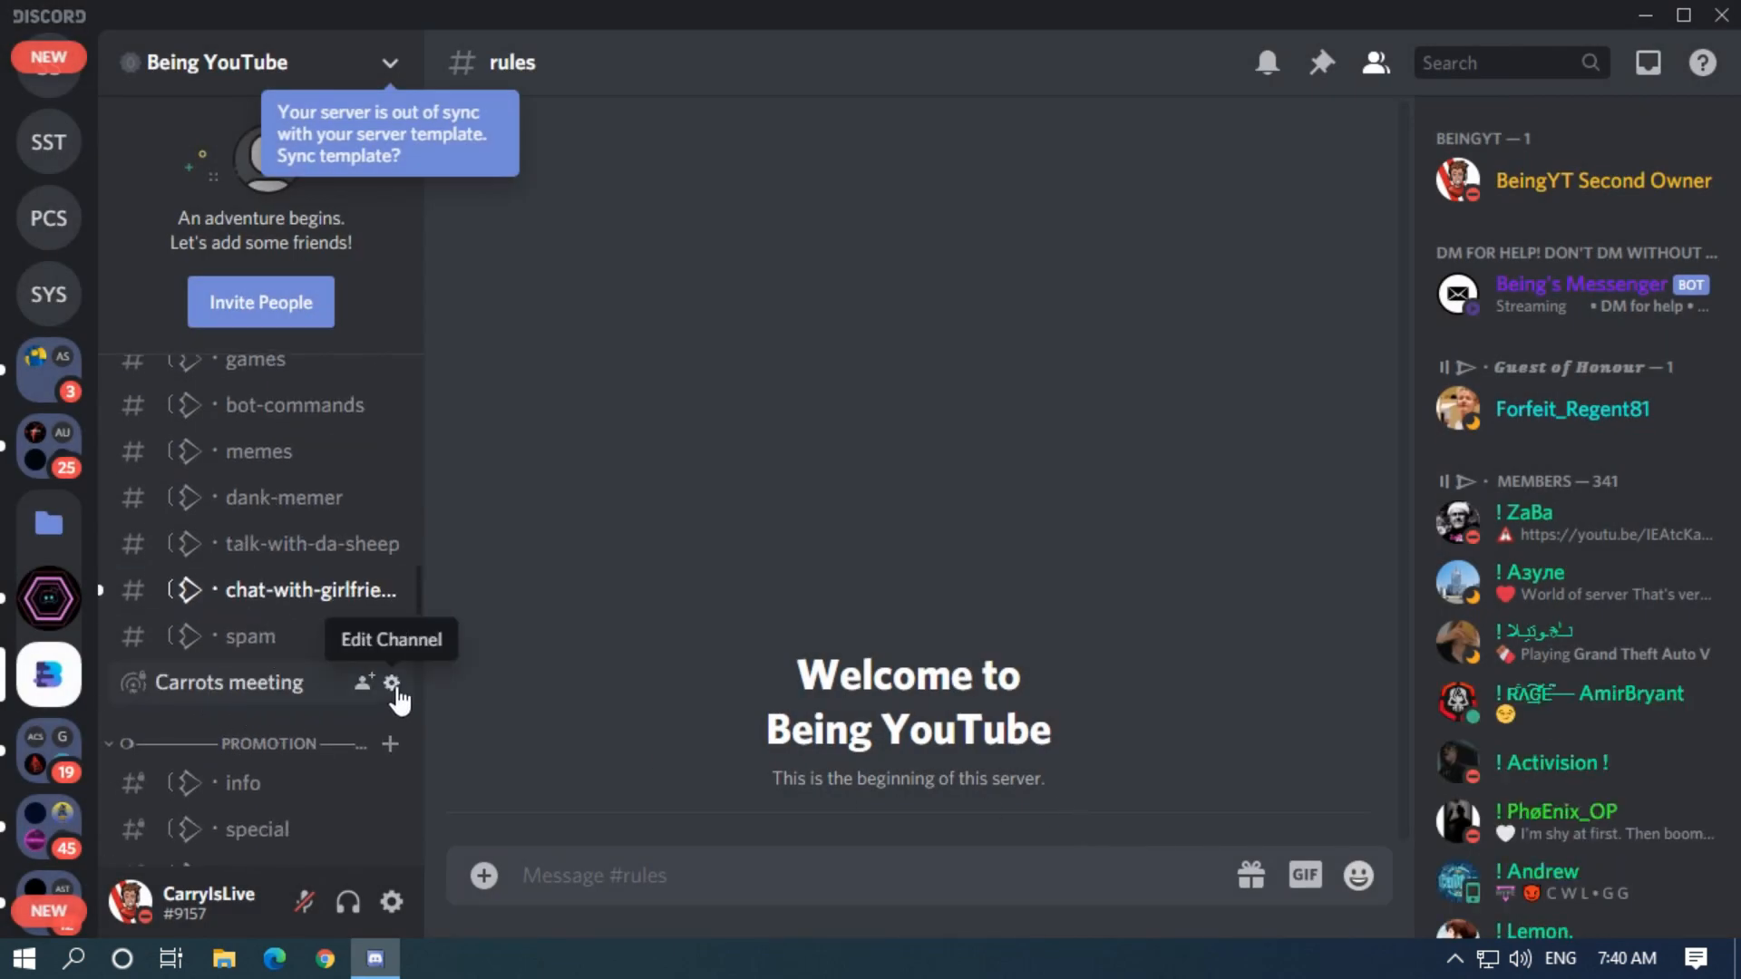
# - Open Carrots meeting's channel settings and keep Region Override on Automatic
pyautogui.click(390, 683)
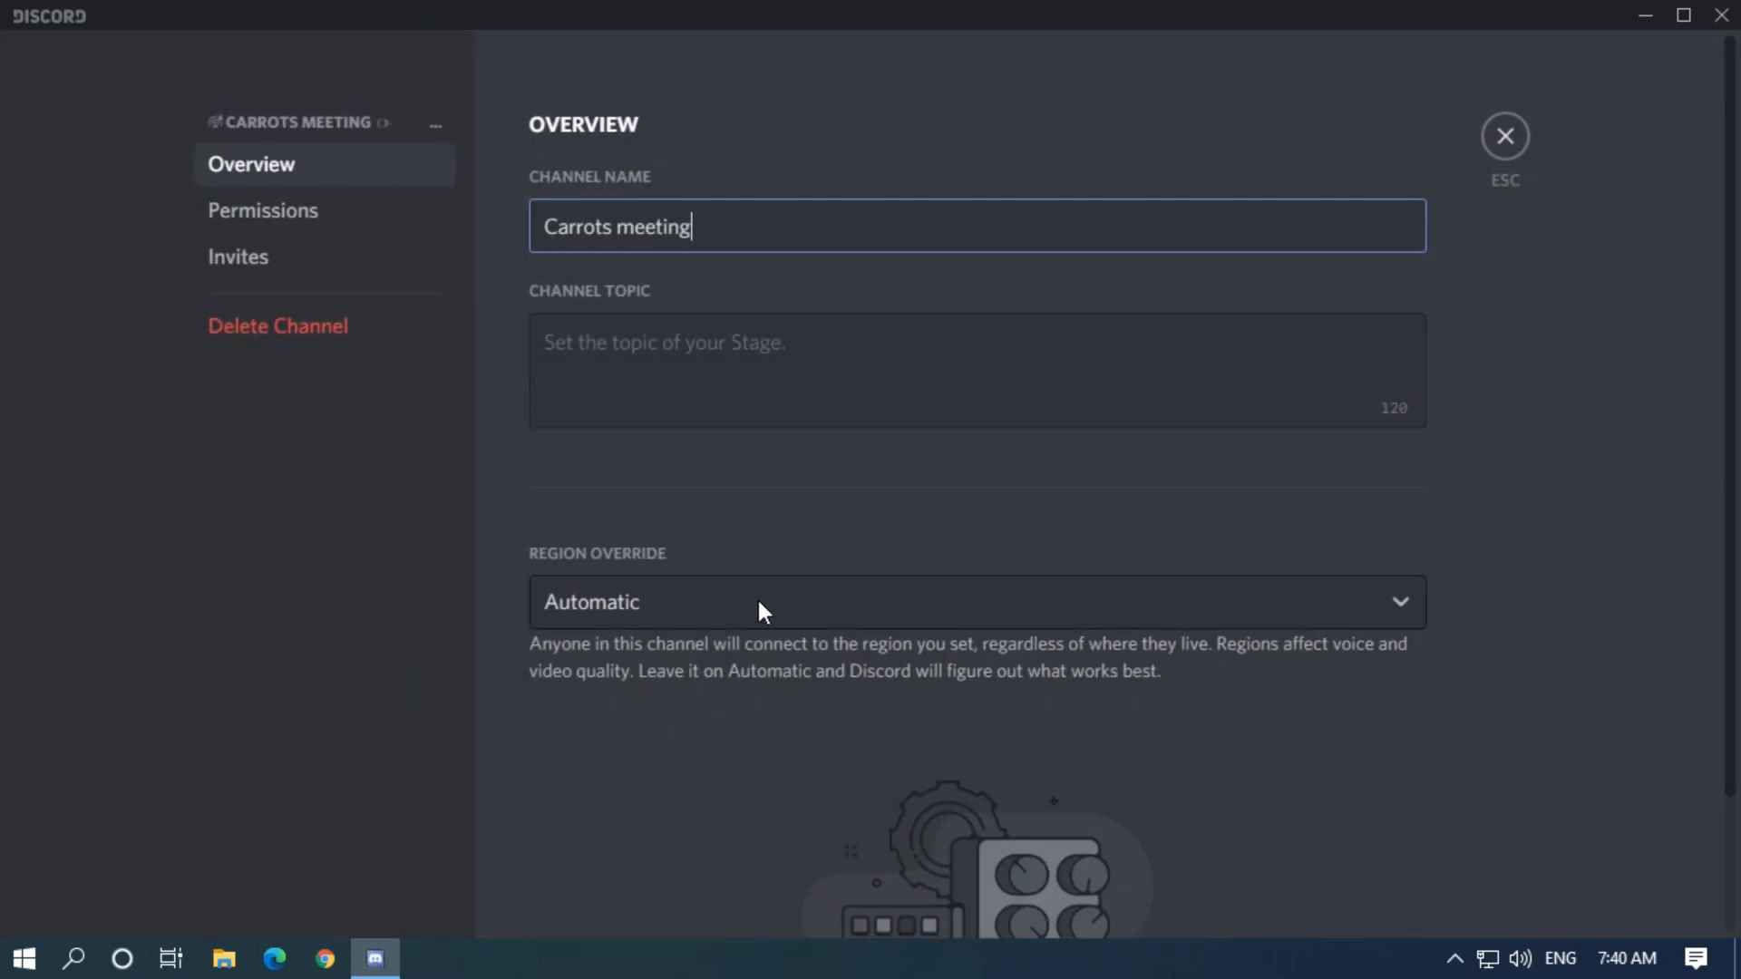
pyautogui.click(978, 602)
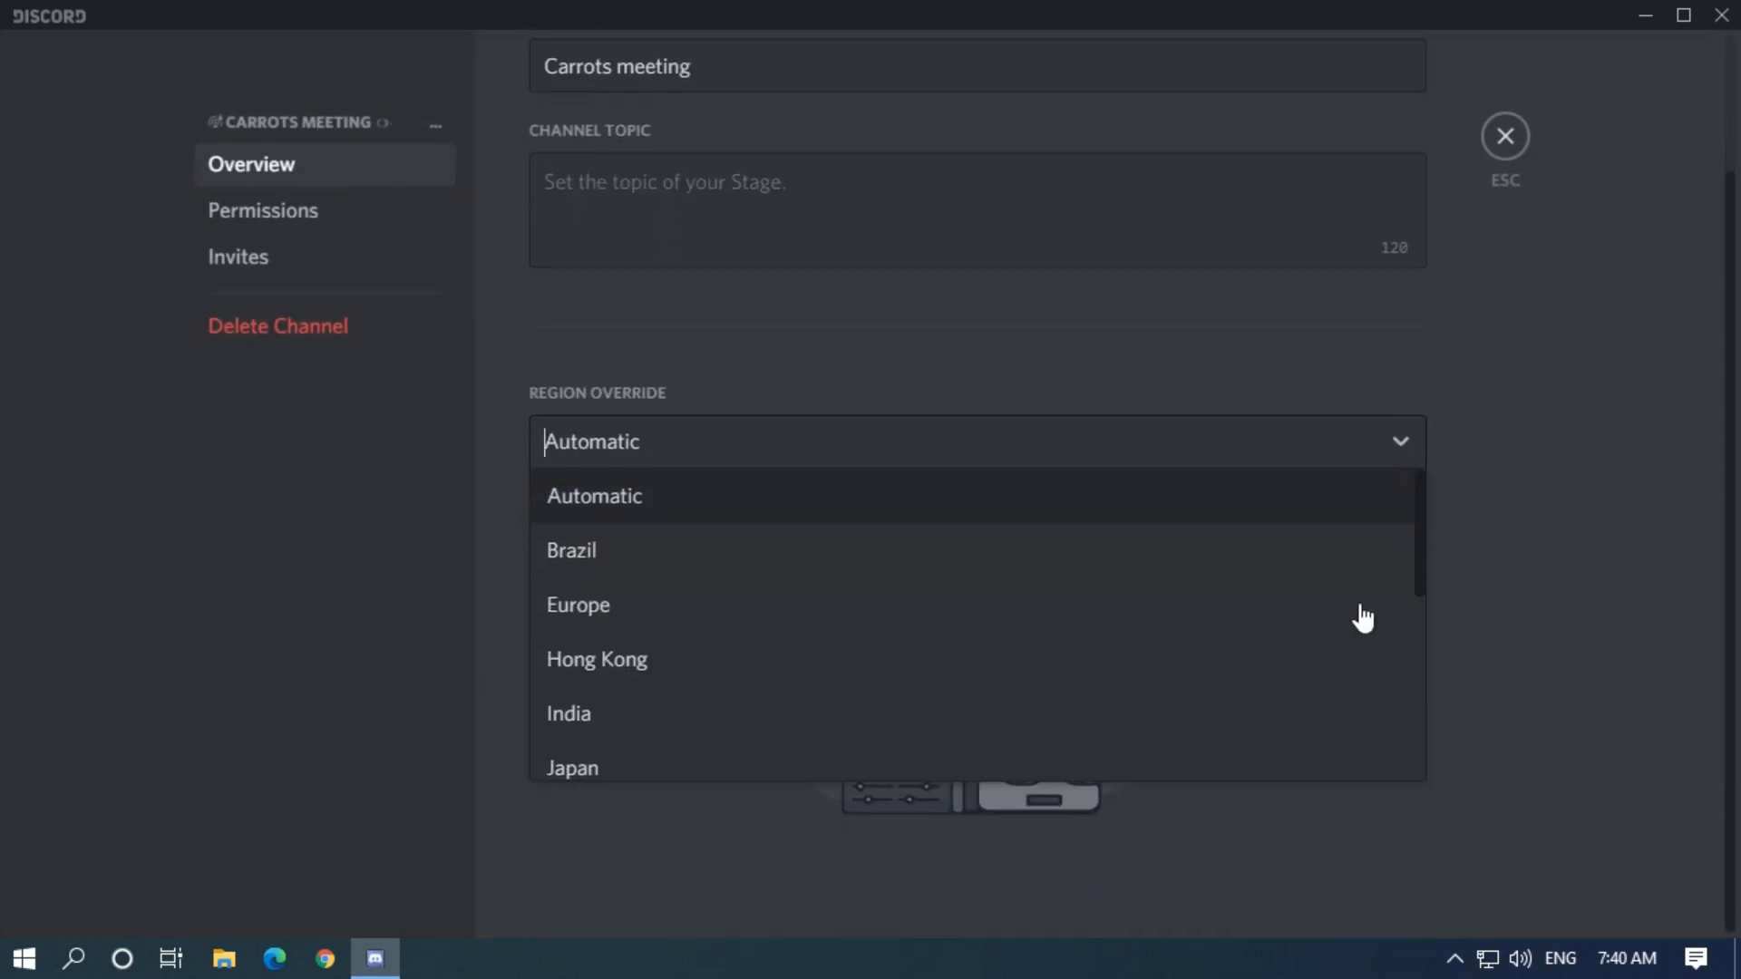
pyautogui.moveTo(662, 510)
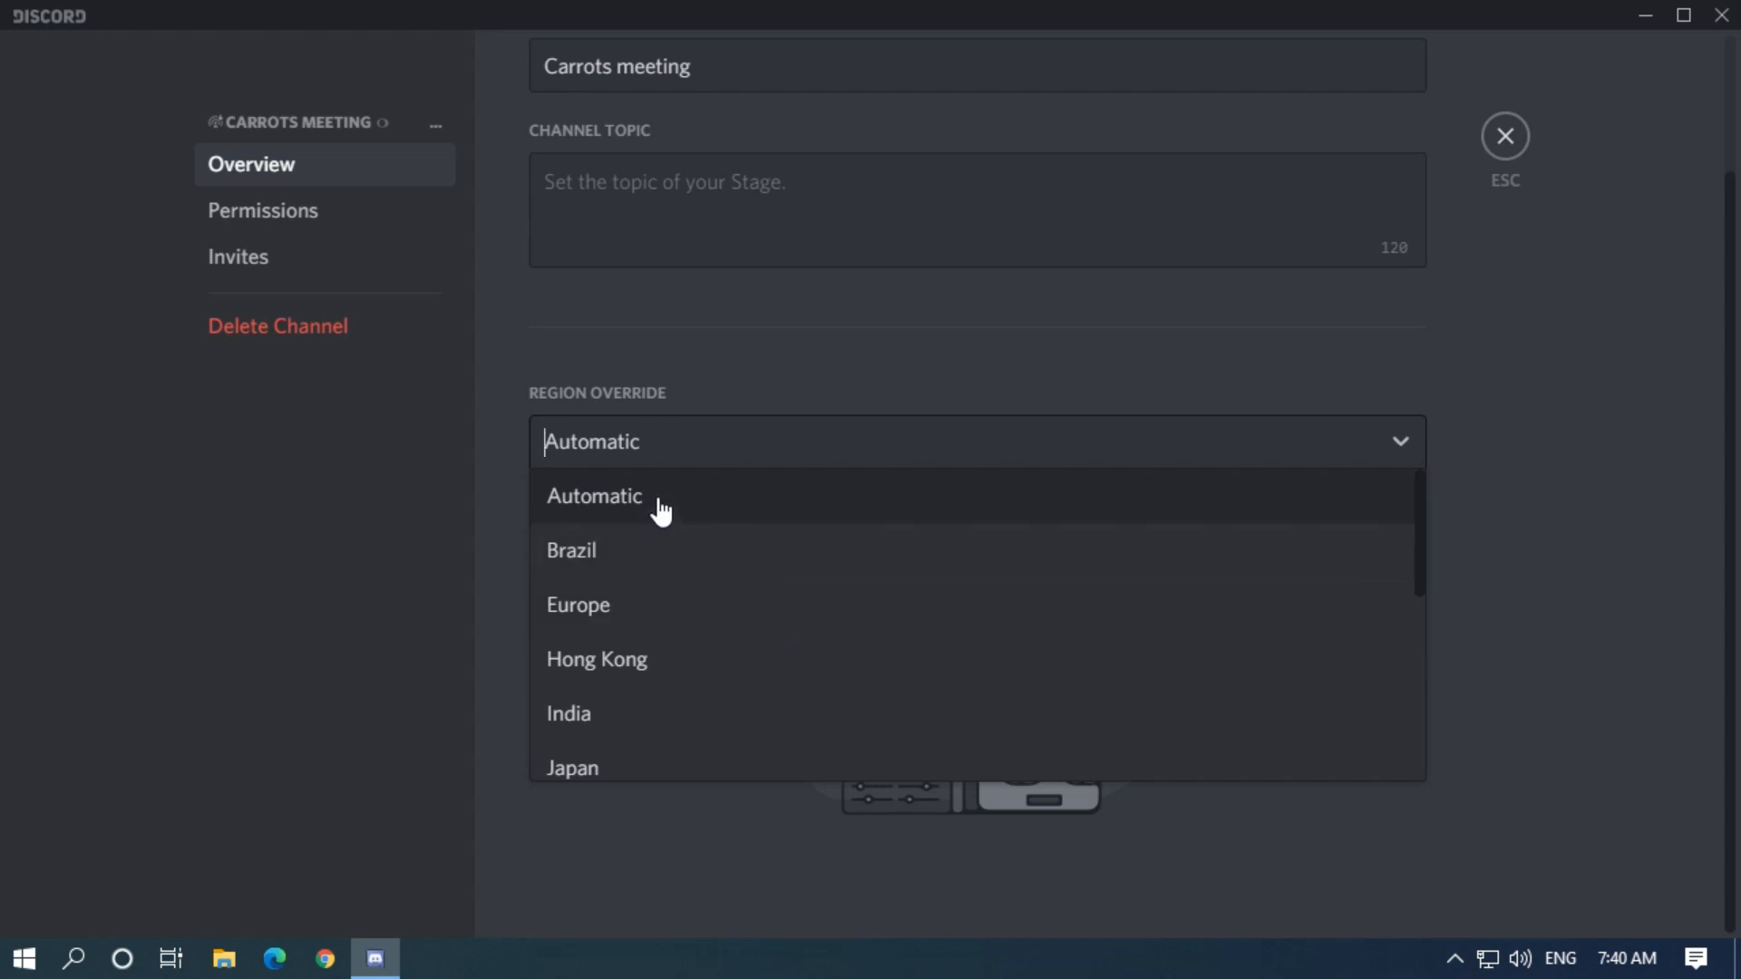
pyautogui.click(593, 496)
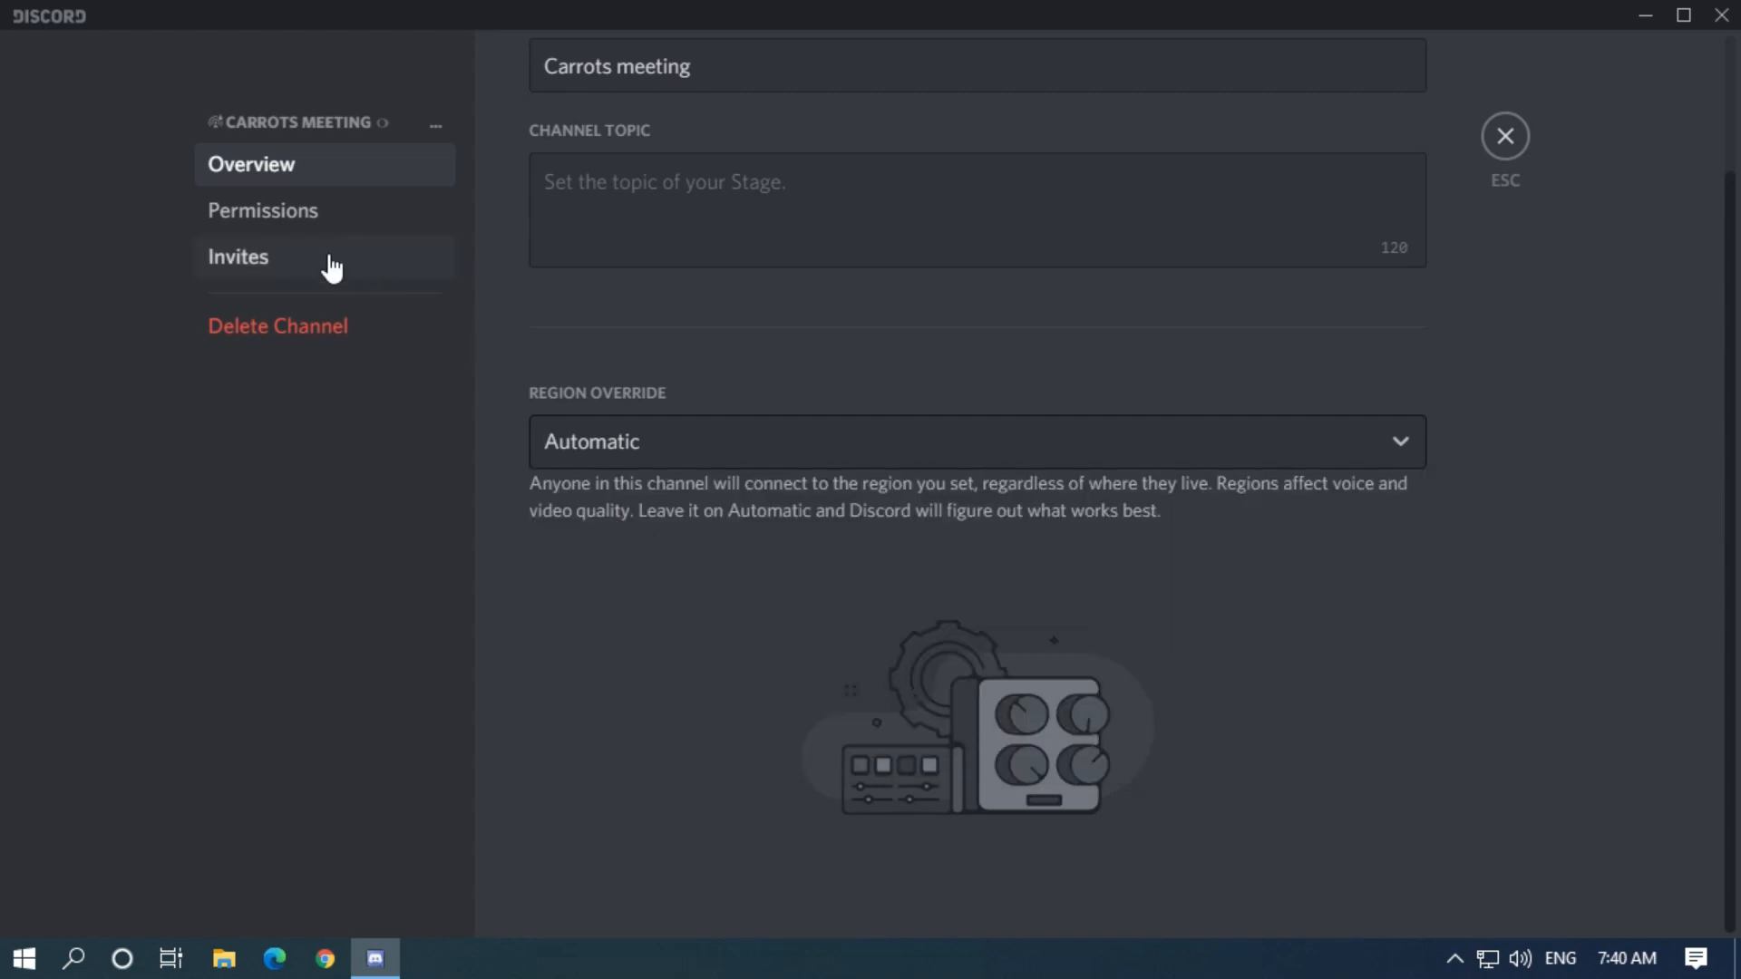
pyautogui.click(263, 210)
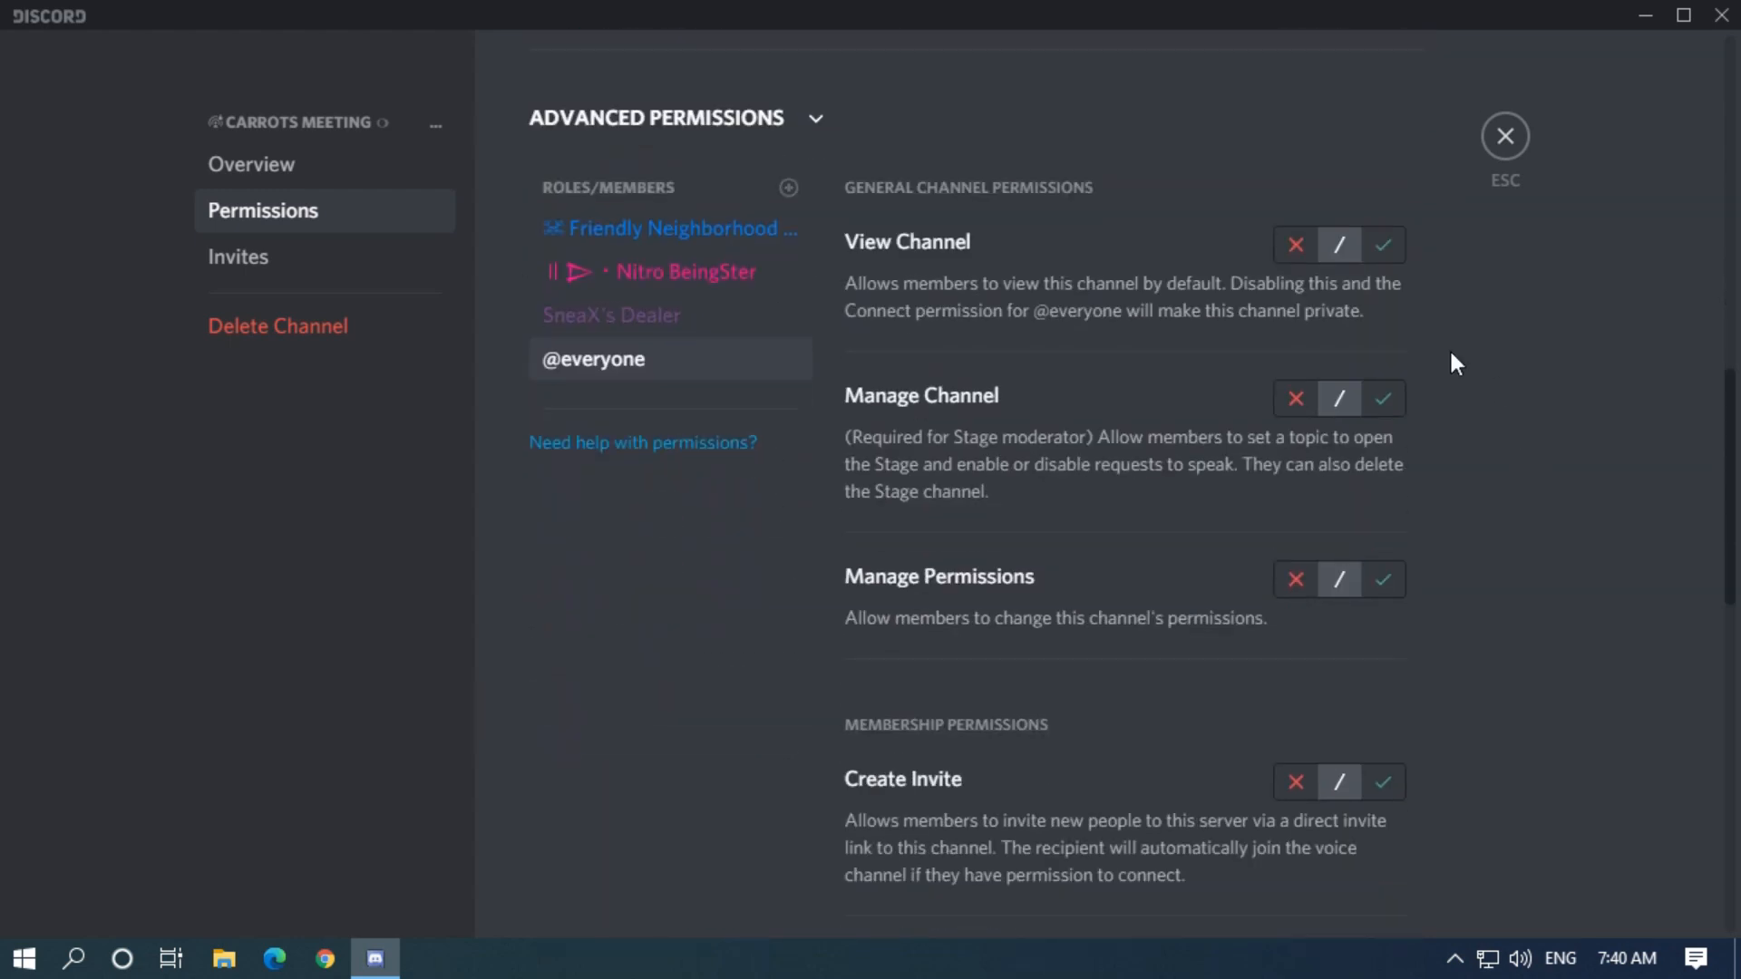
pyautogui.click(1384, 243)
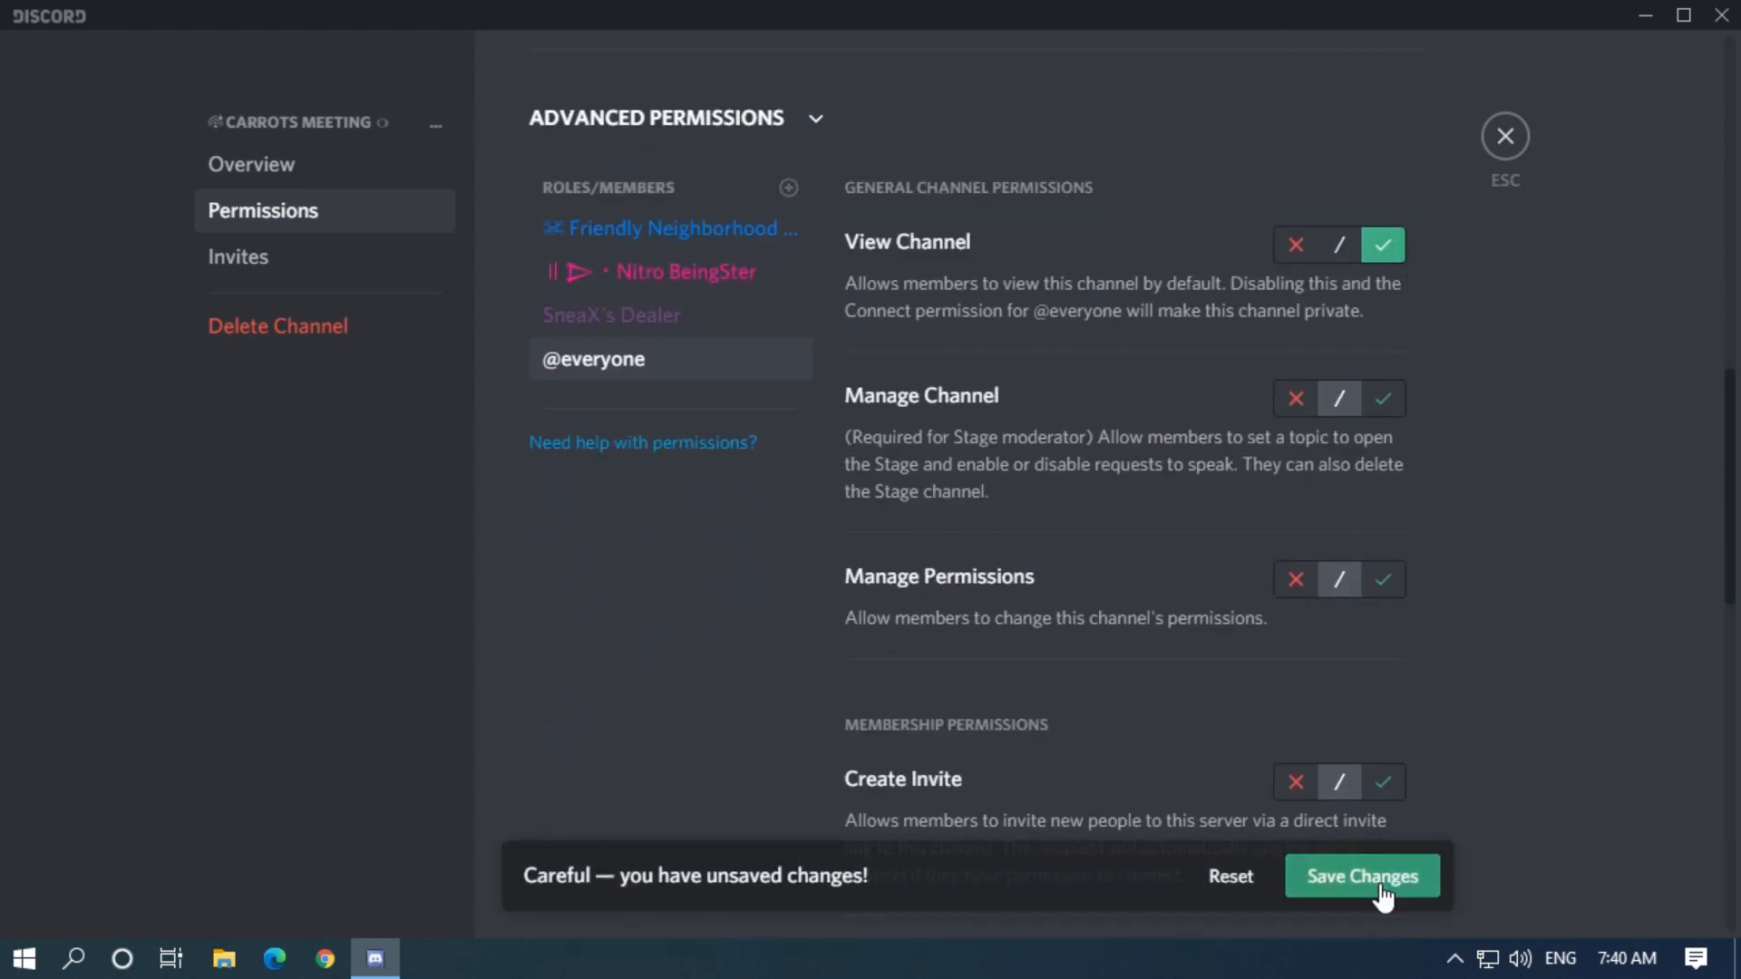
pyautogui.click(1361, 876)
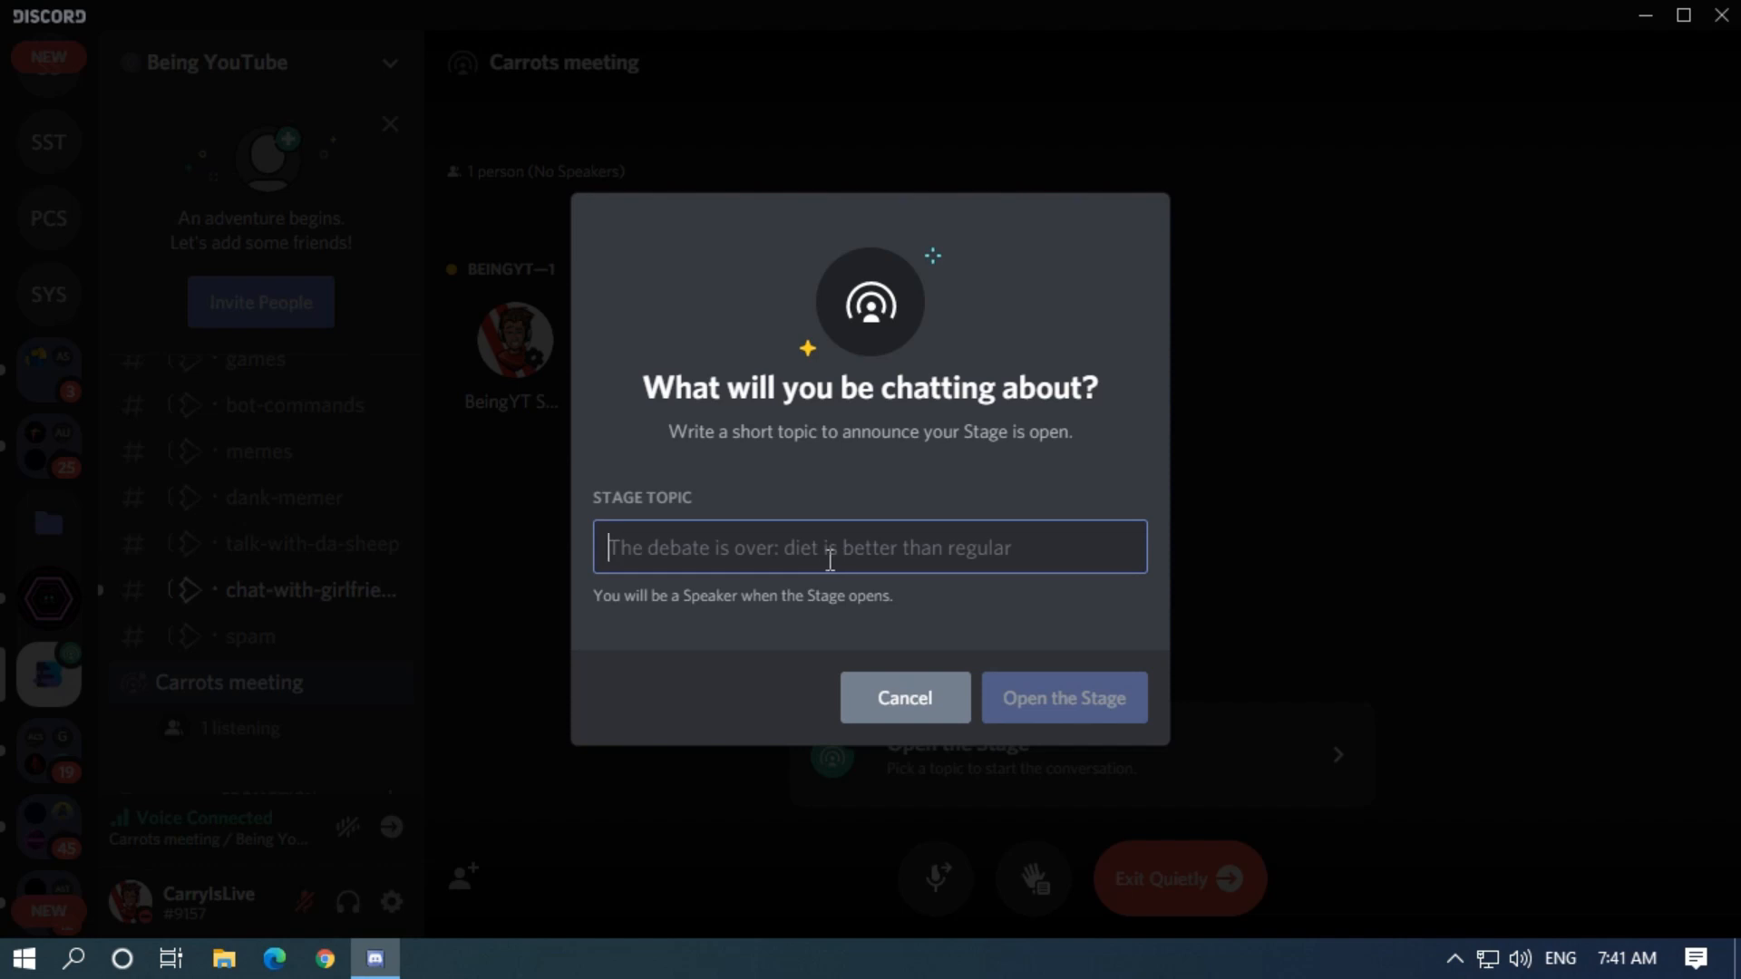
# - Open the Carrots meeting stage with the topic 'About Mangos'
pyautogui.write('About Mangos')
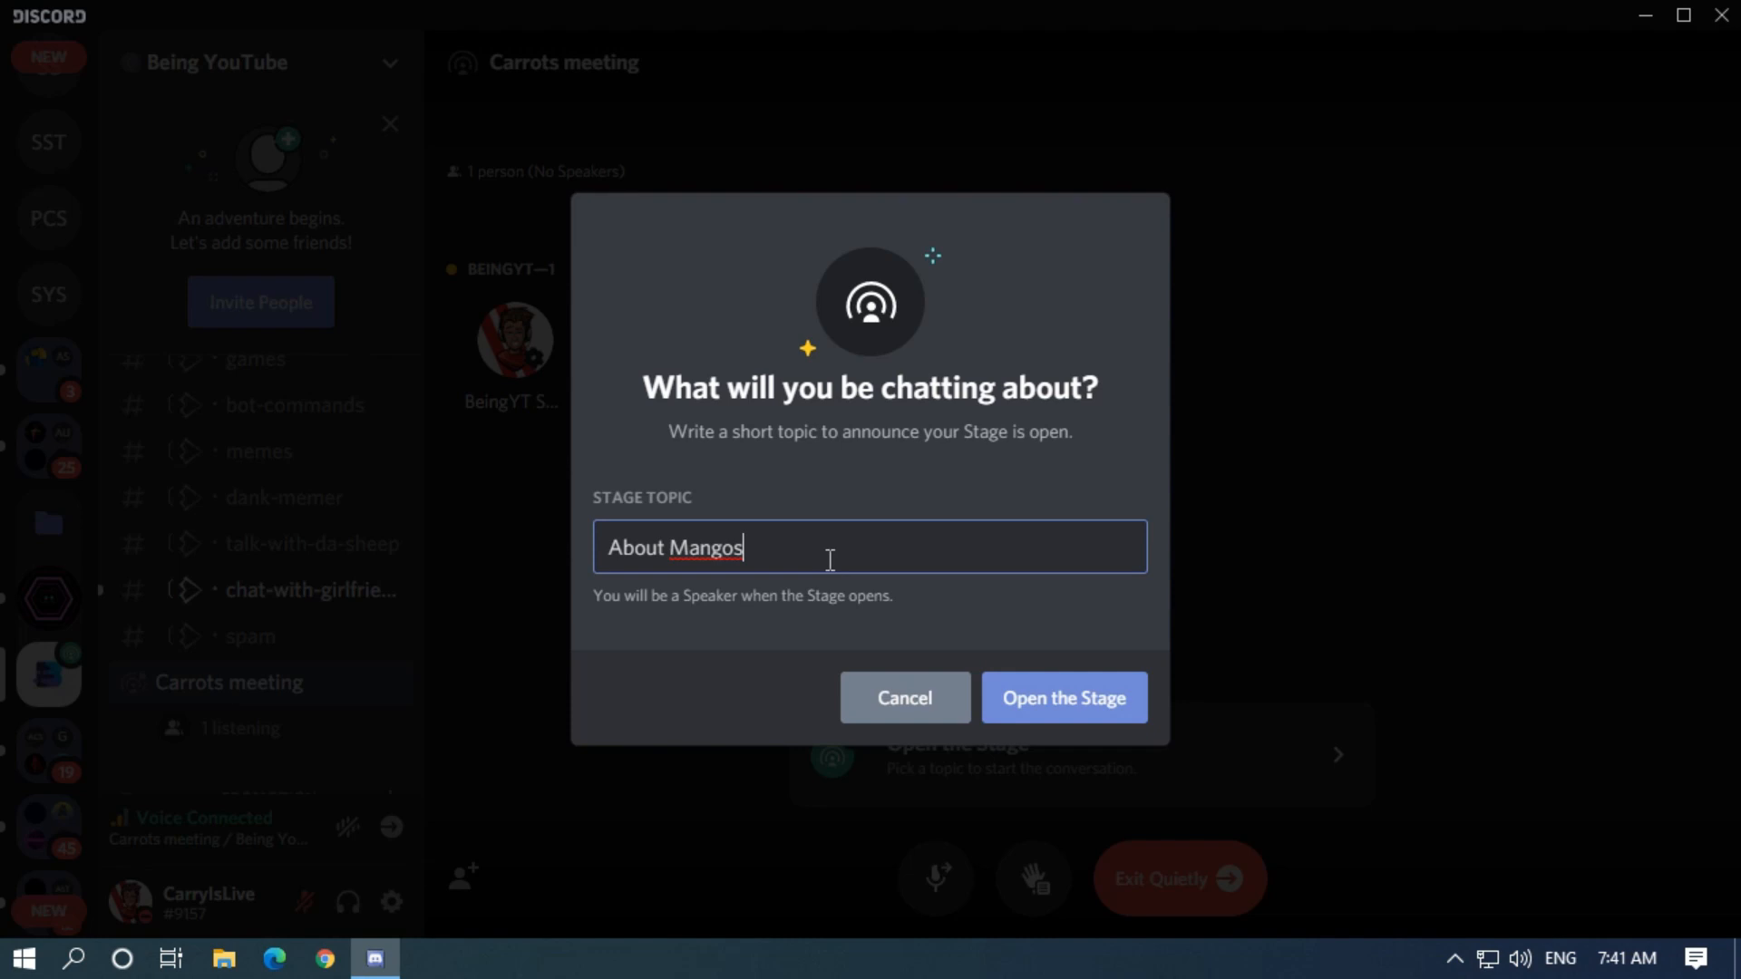
pyautogui.click(1061, 698)
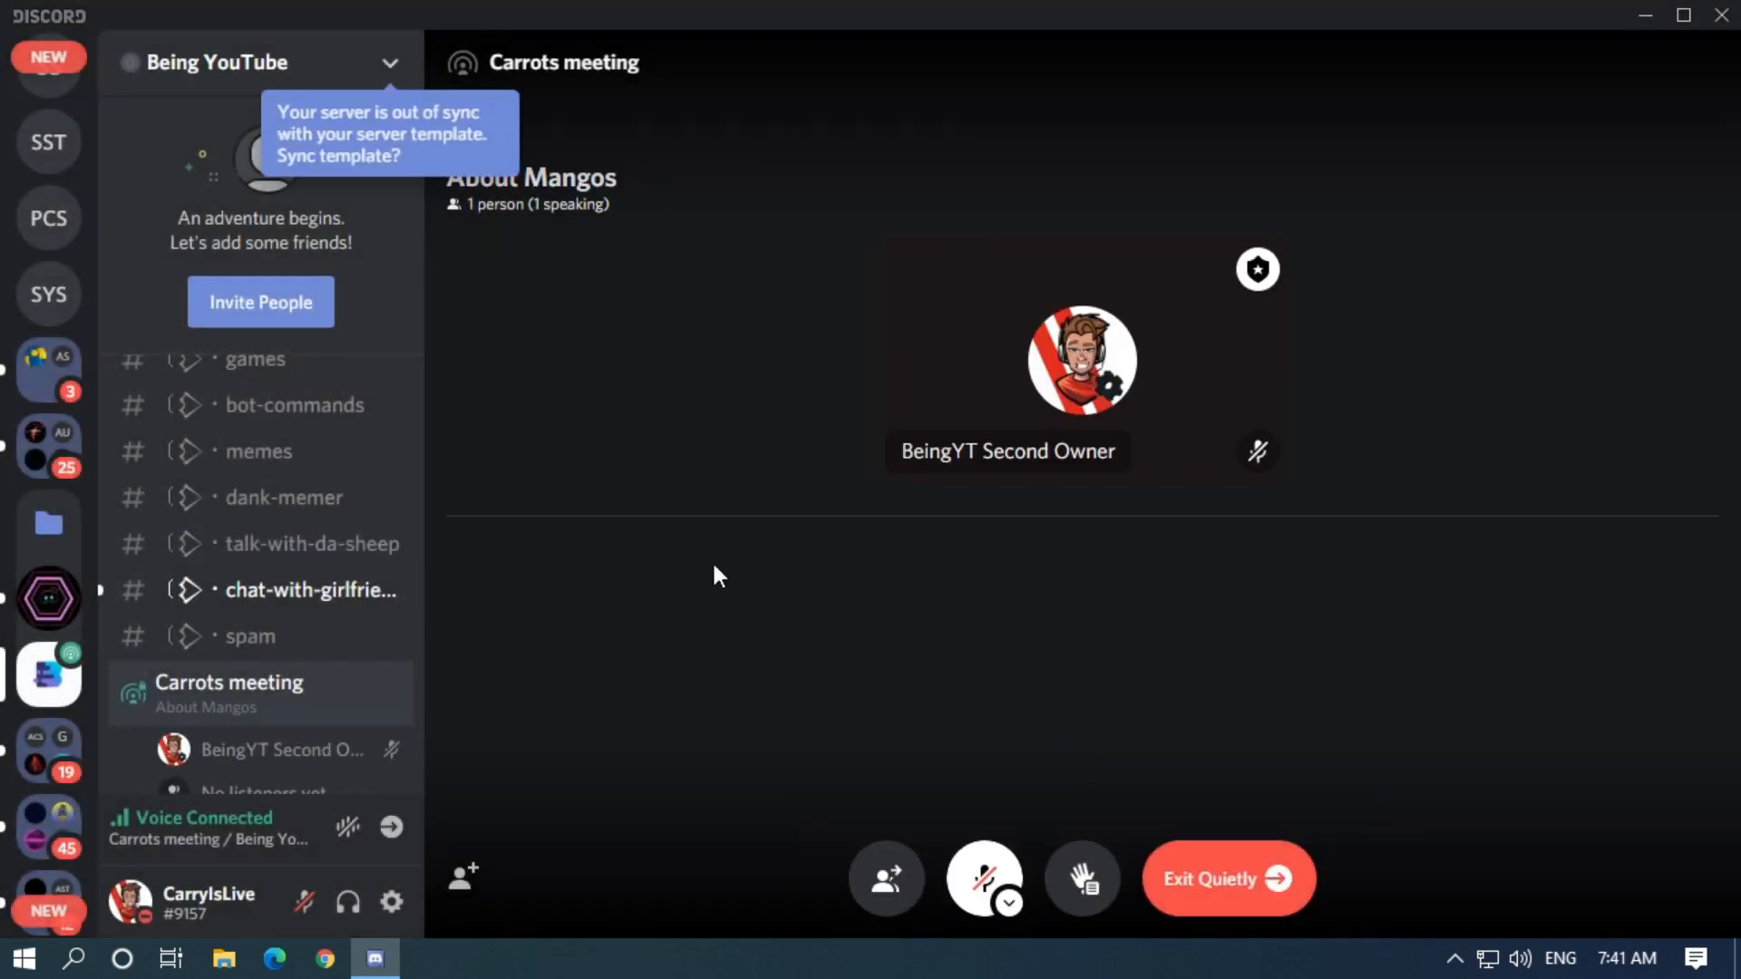
pyautogui.moveTo(1134, 579)
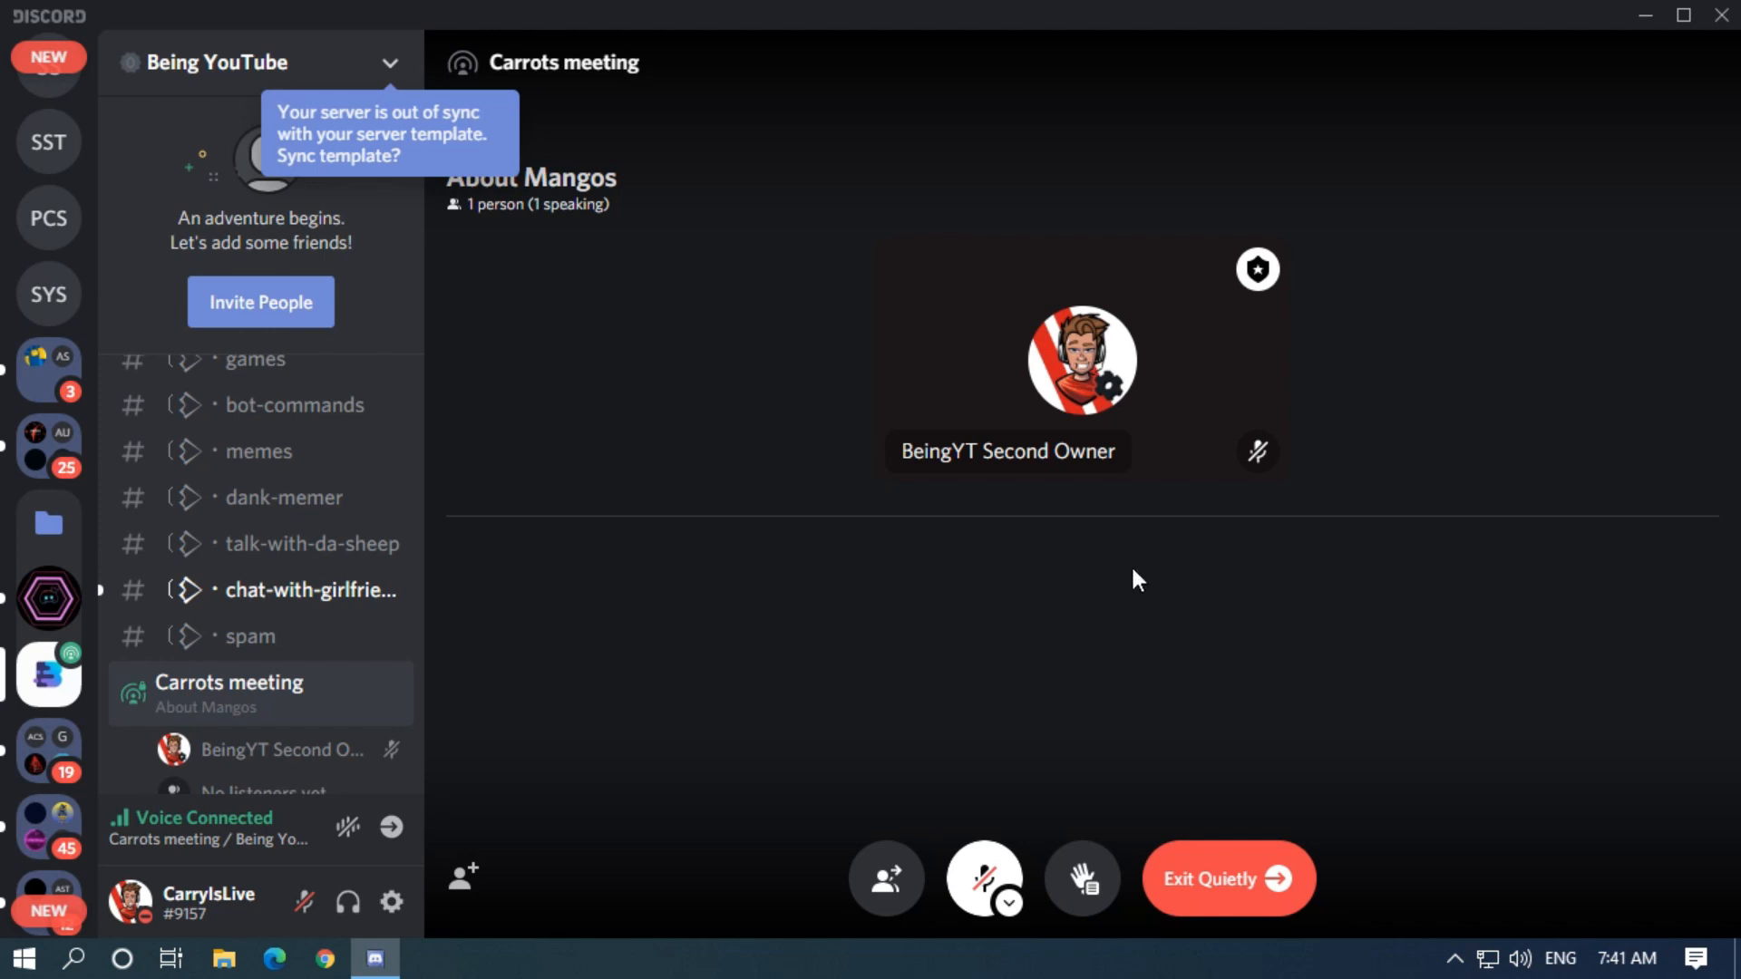
pyautogui.moveTo(1433, 583)
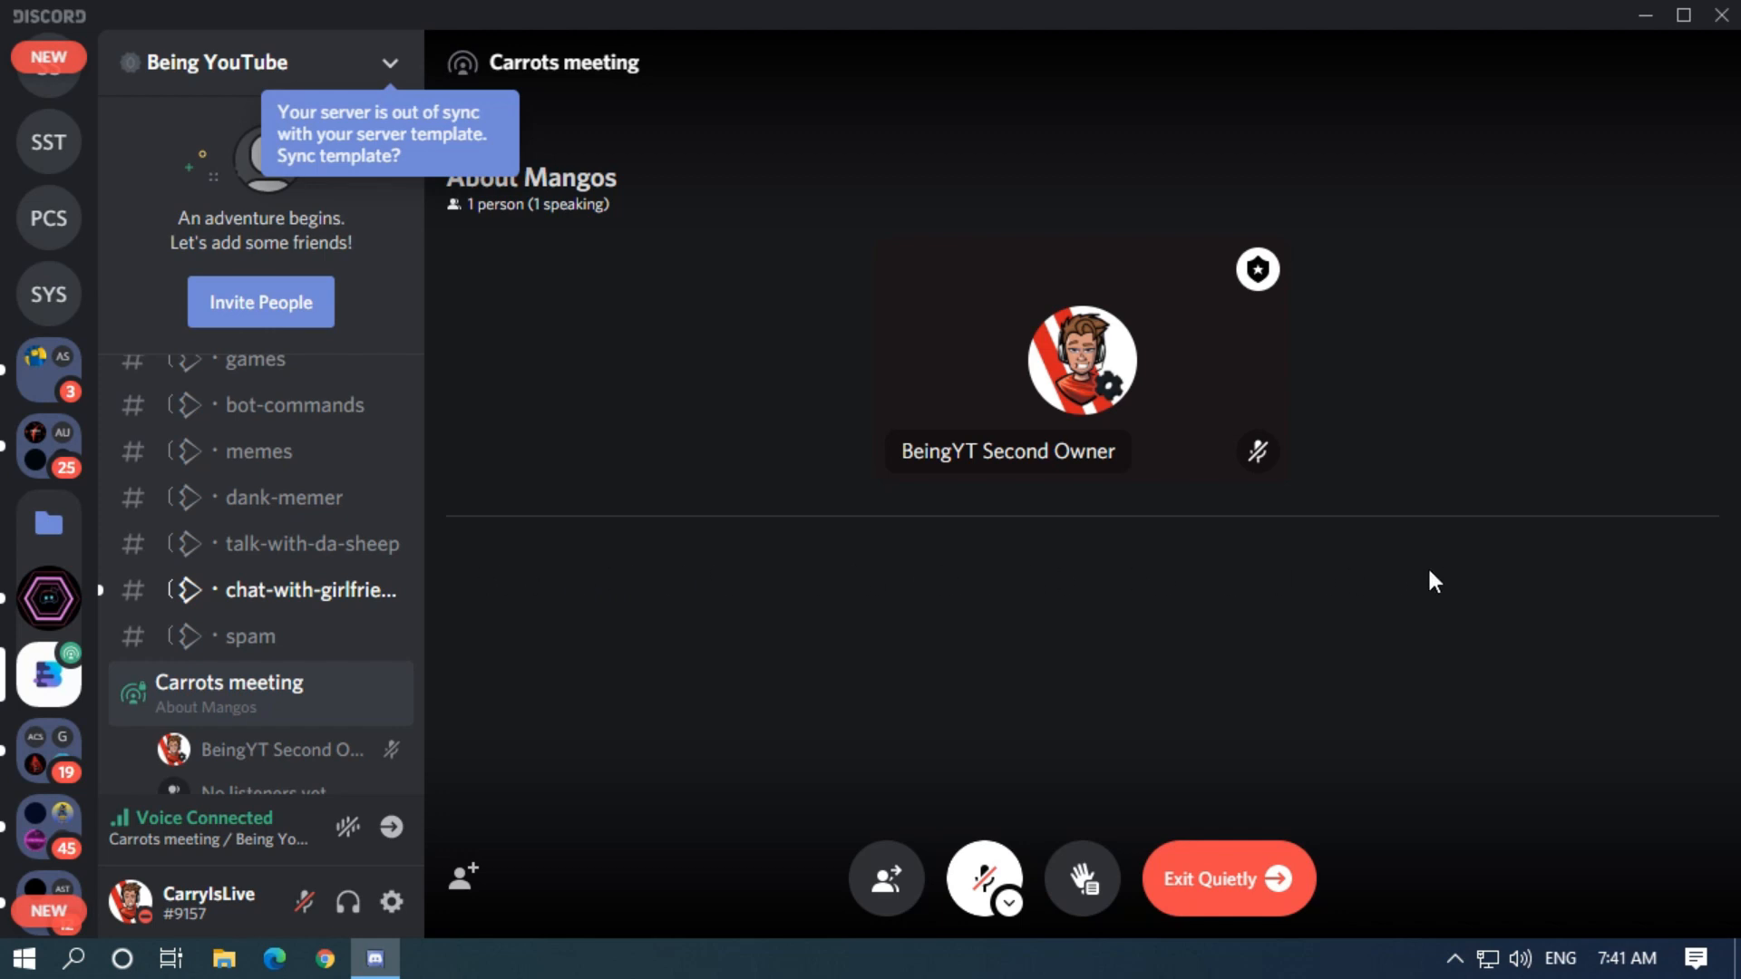
pyautogui.moveTo(1079, 878)
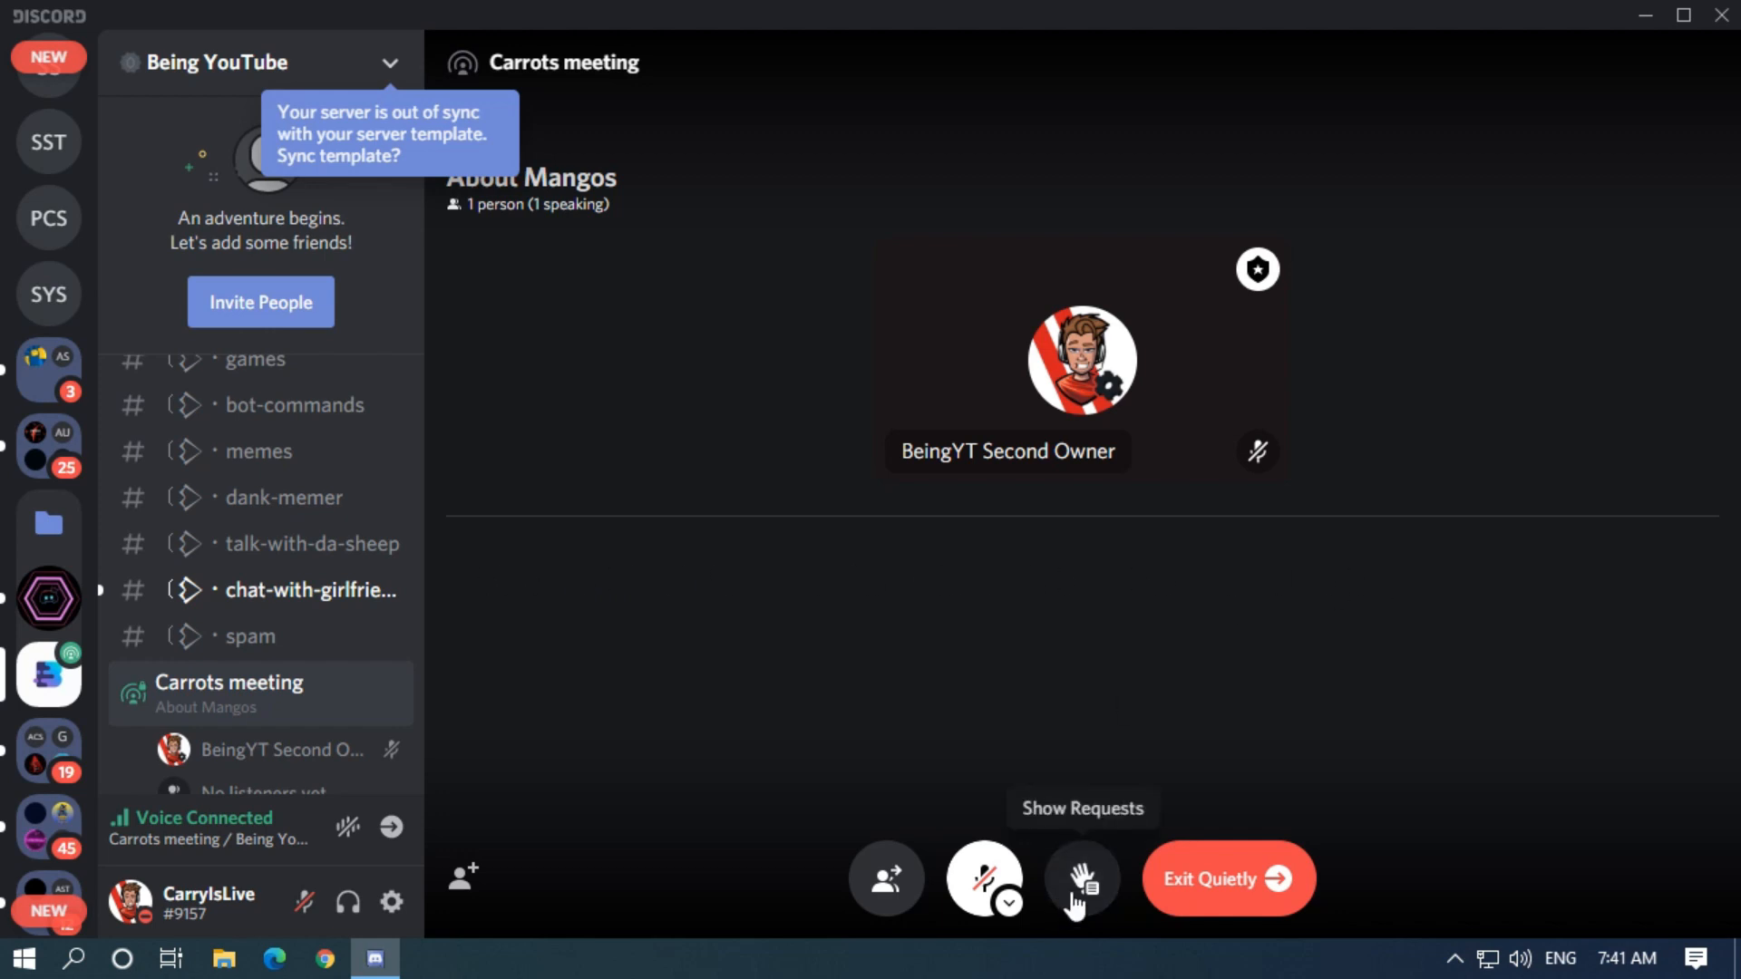
pyautogui.click(1079, 878)
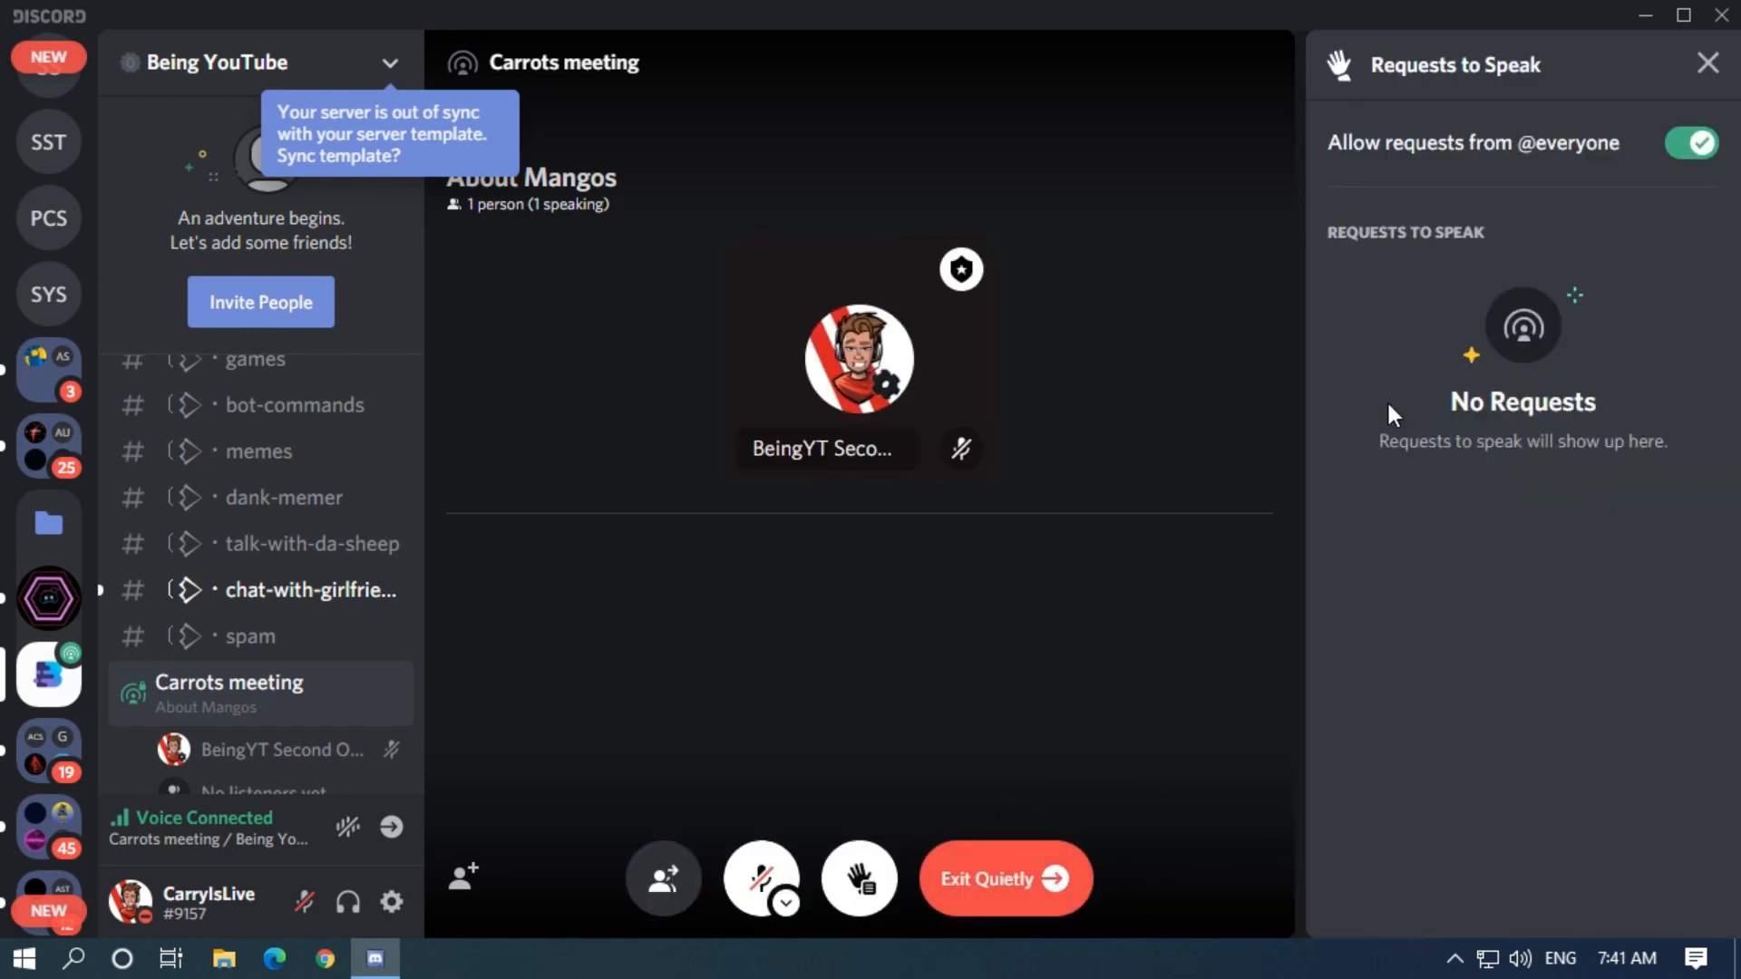
pyautogui.moveTo(1696, 220)
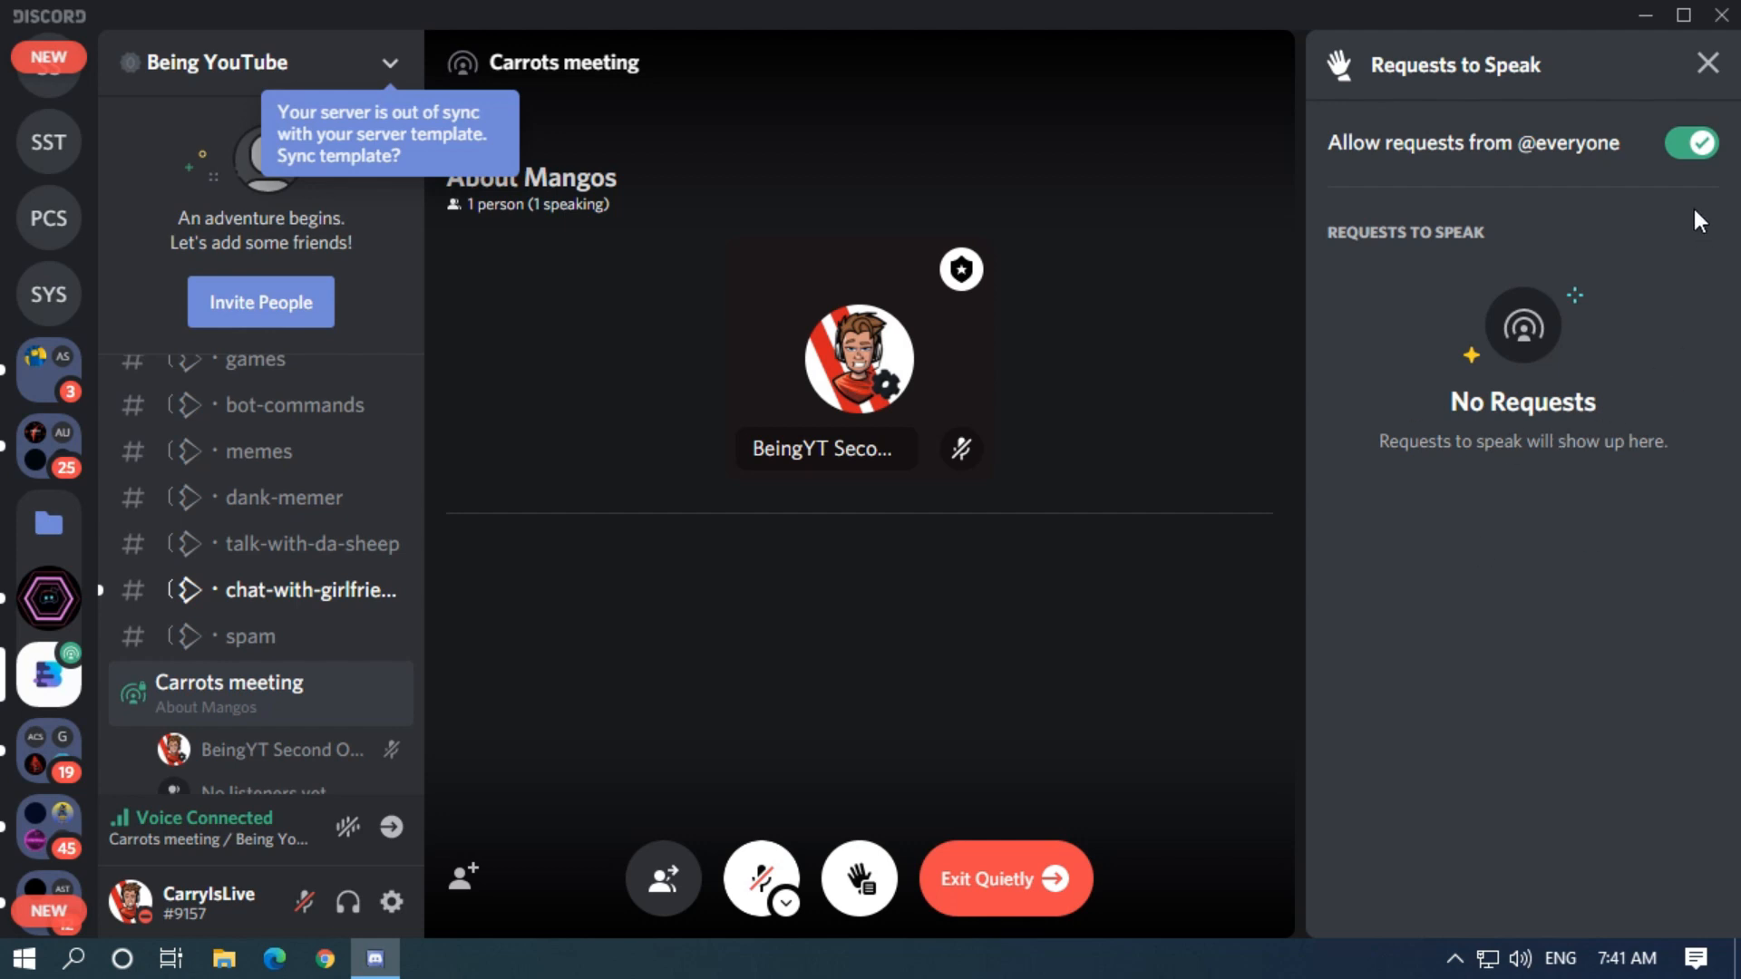
pyautogui.moveTo(1458, 402)
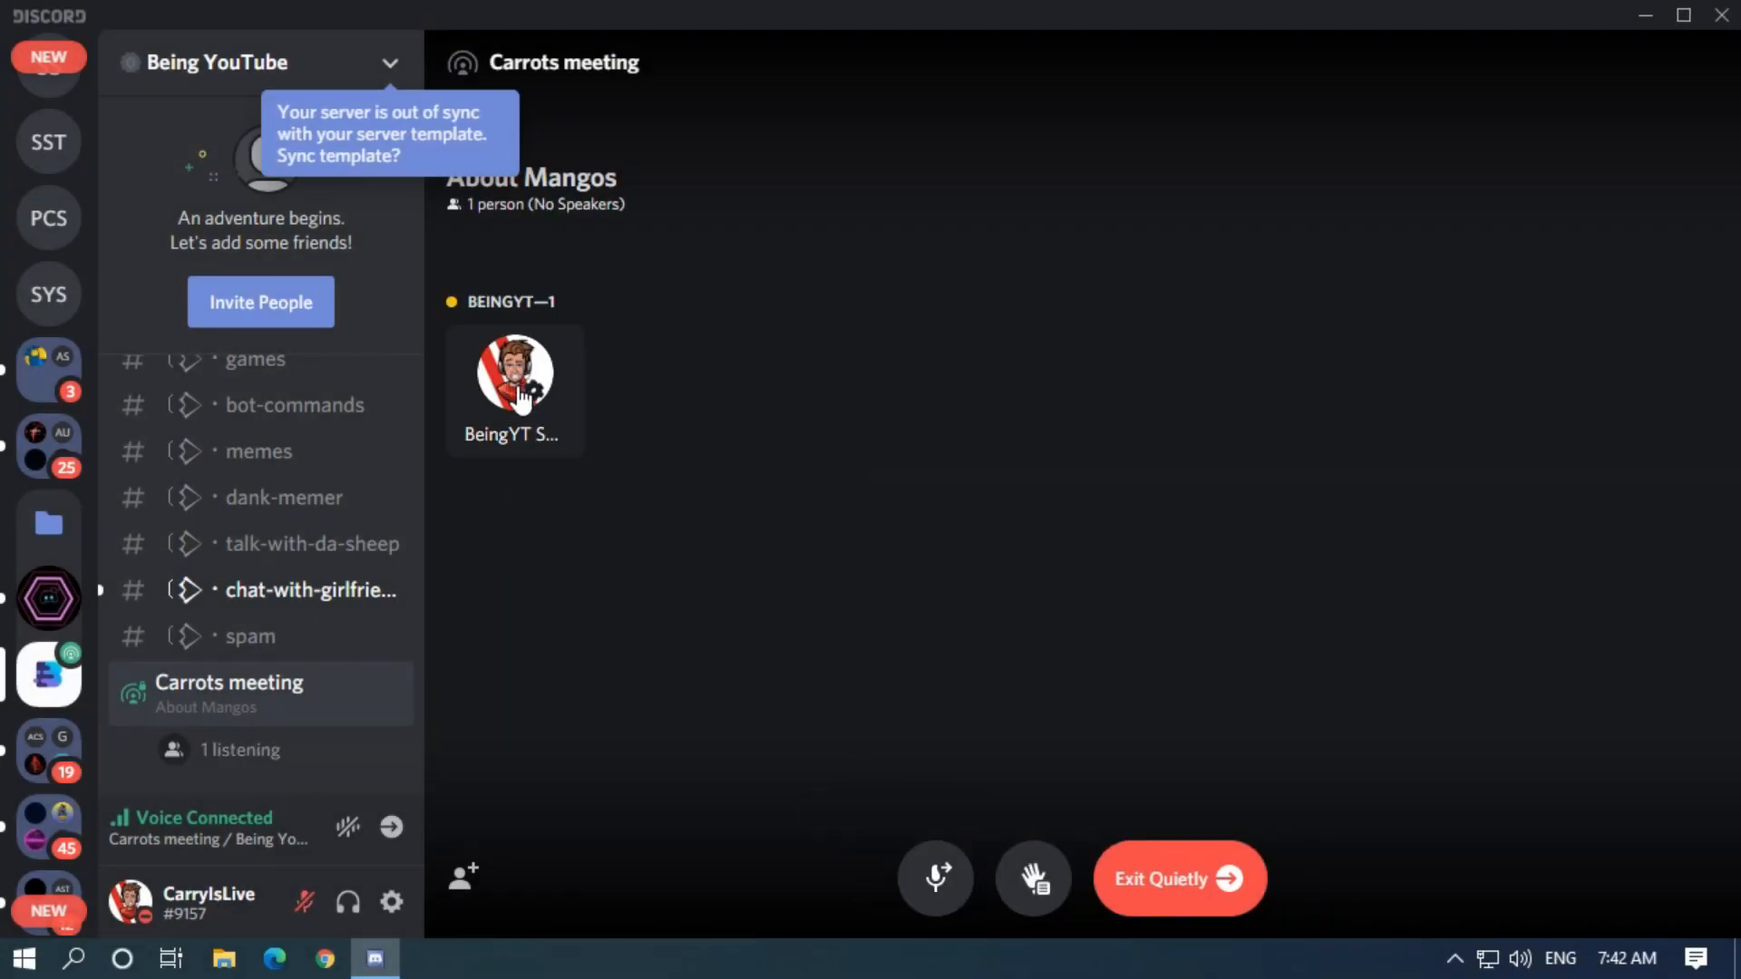
pyautogui.moveTo(936, 879)
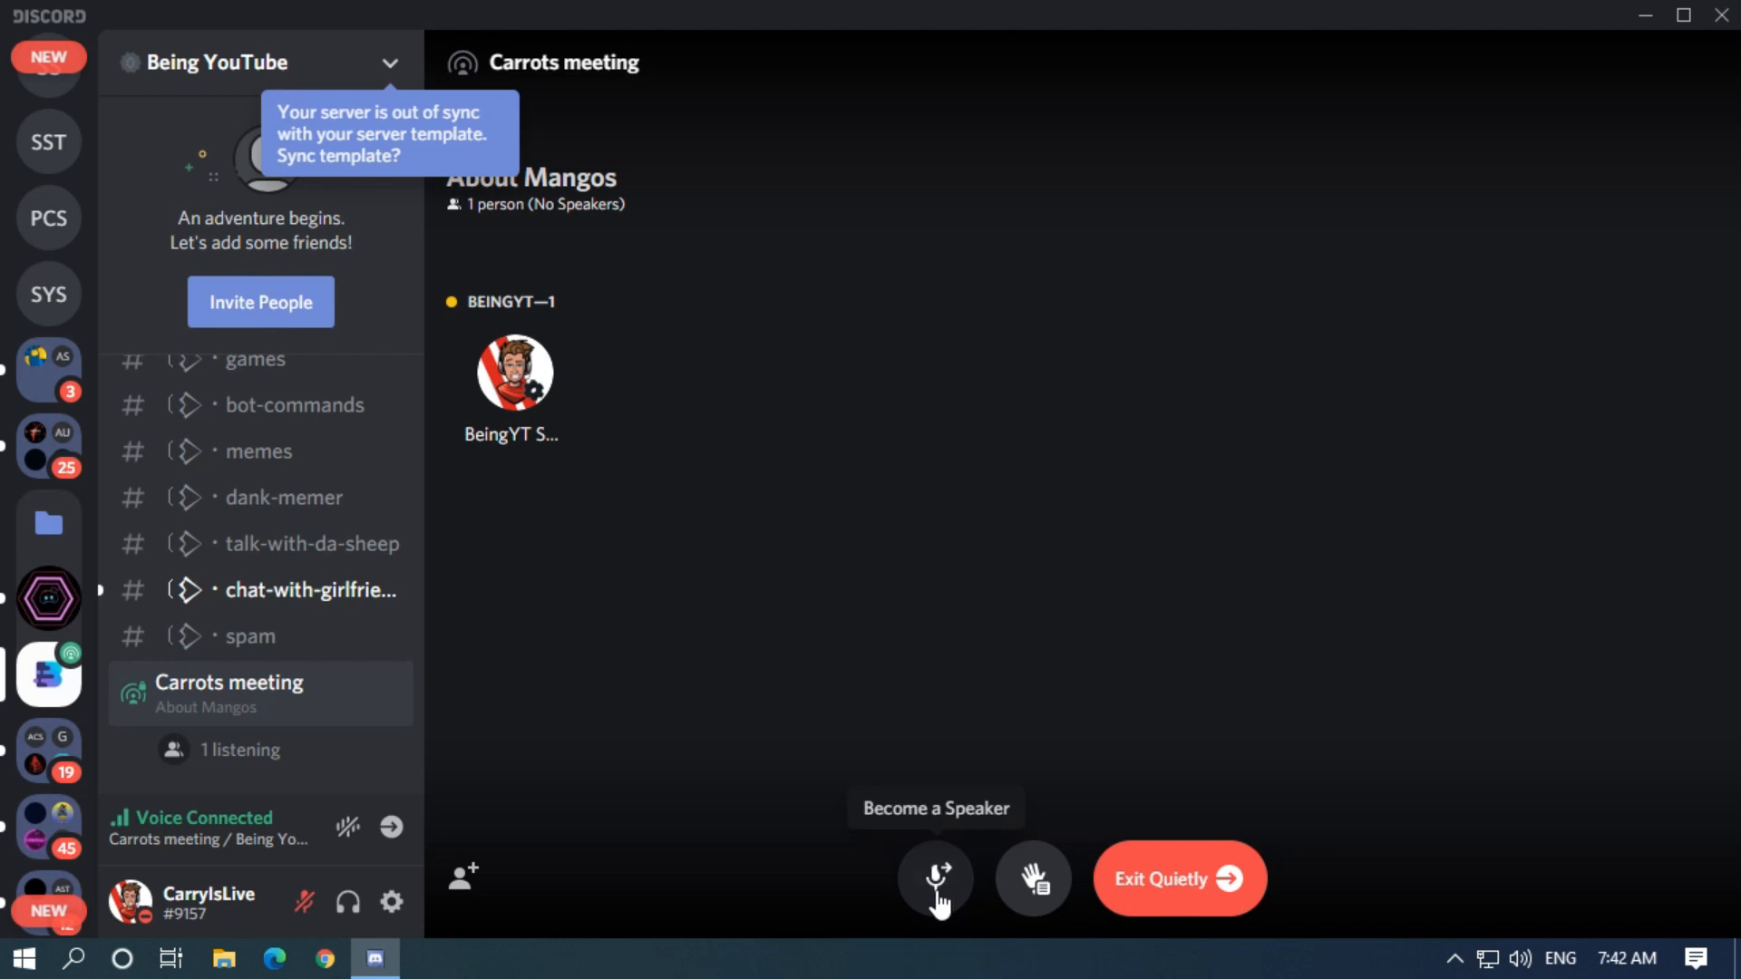
pyautogui.click(935, 876)
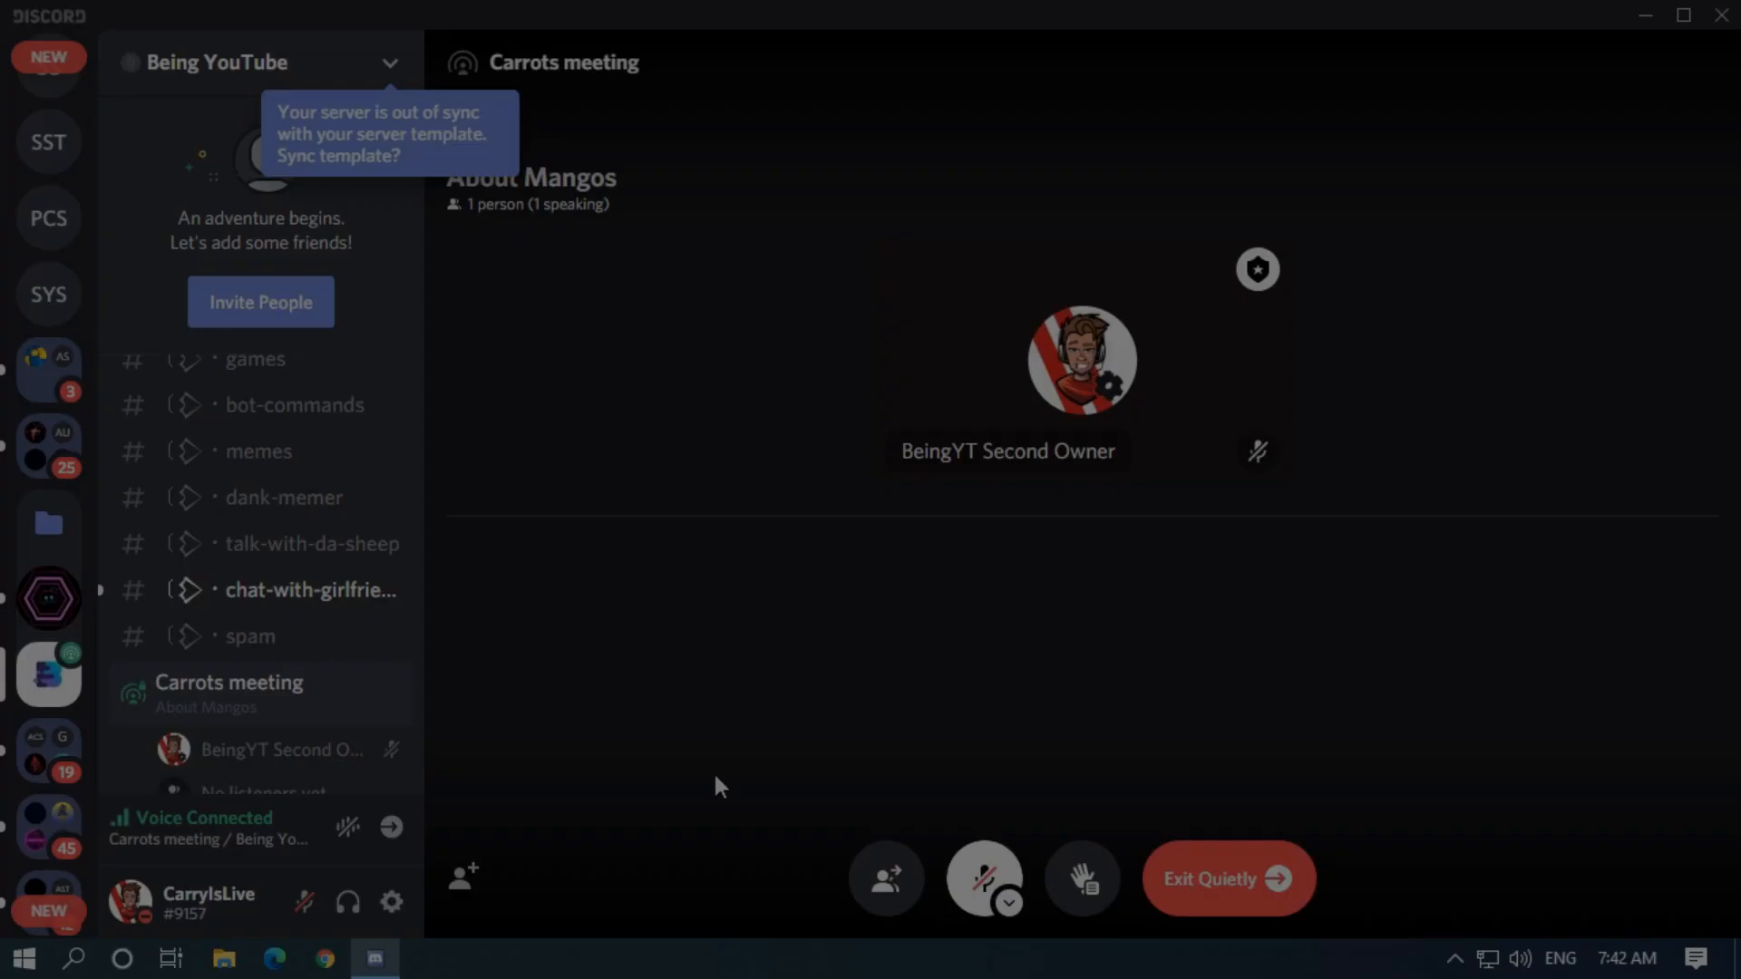
pyautogui.click(1006, 904)
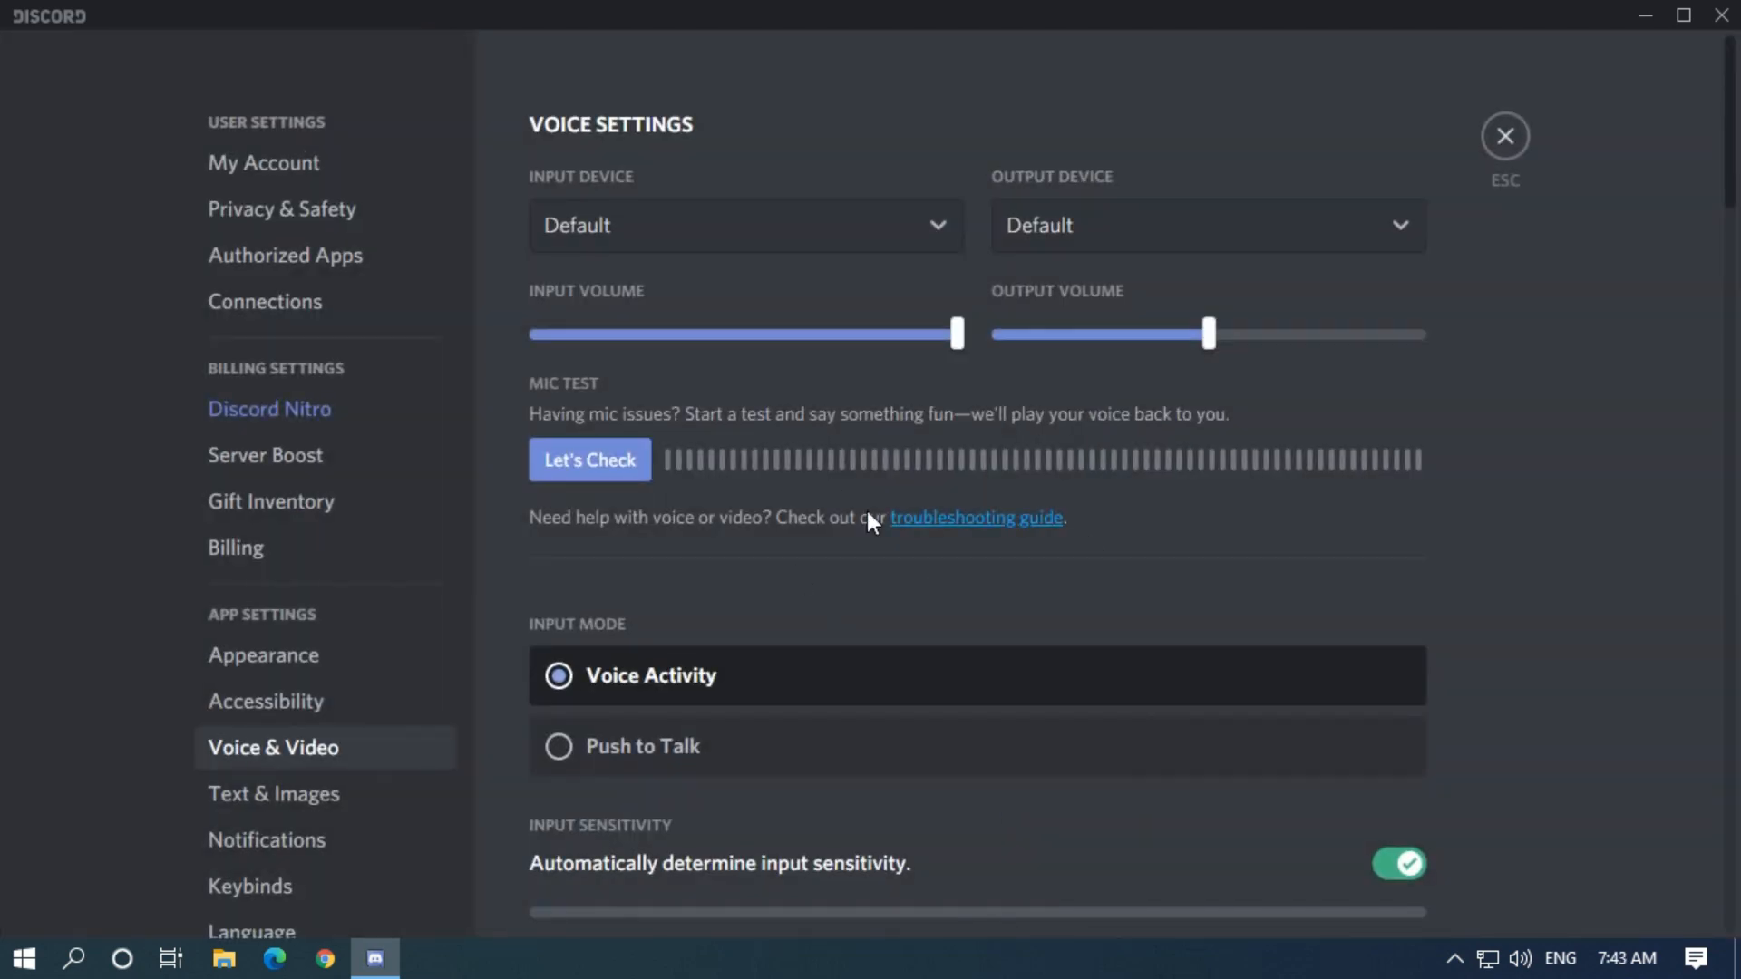
pyautogui.scroll(-3)
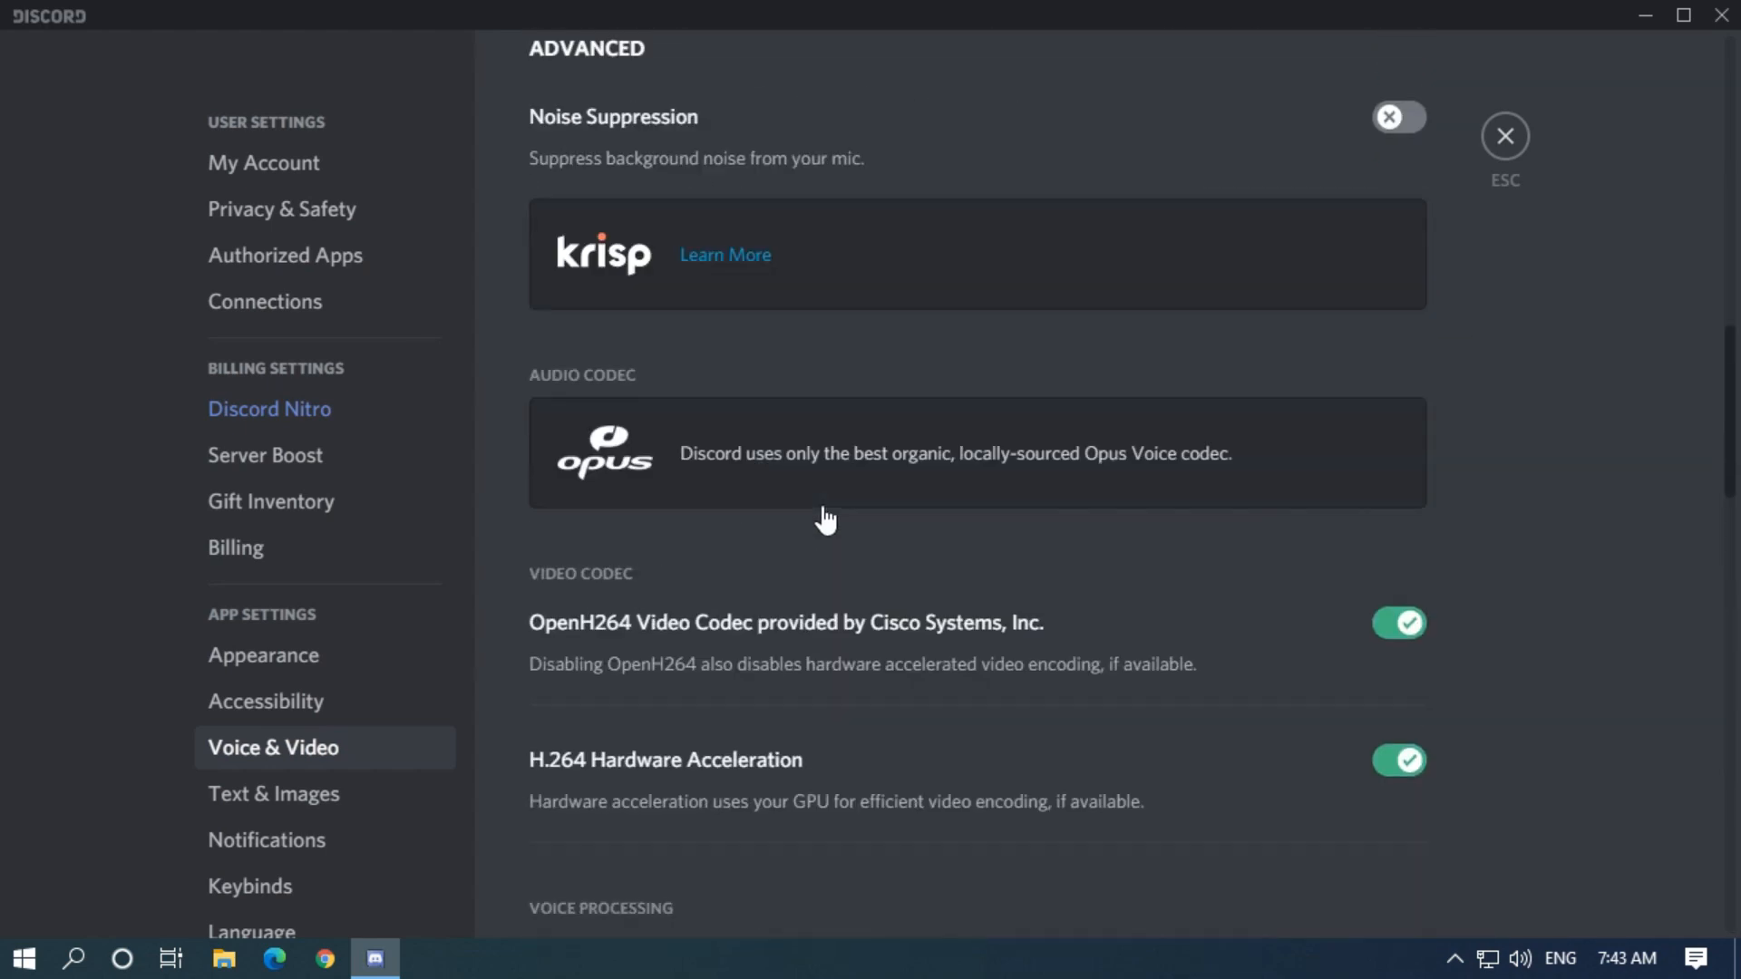
pyautogui.click(1504, 135)
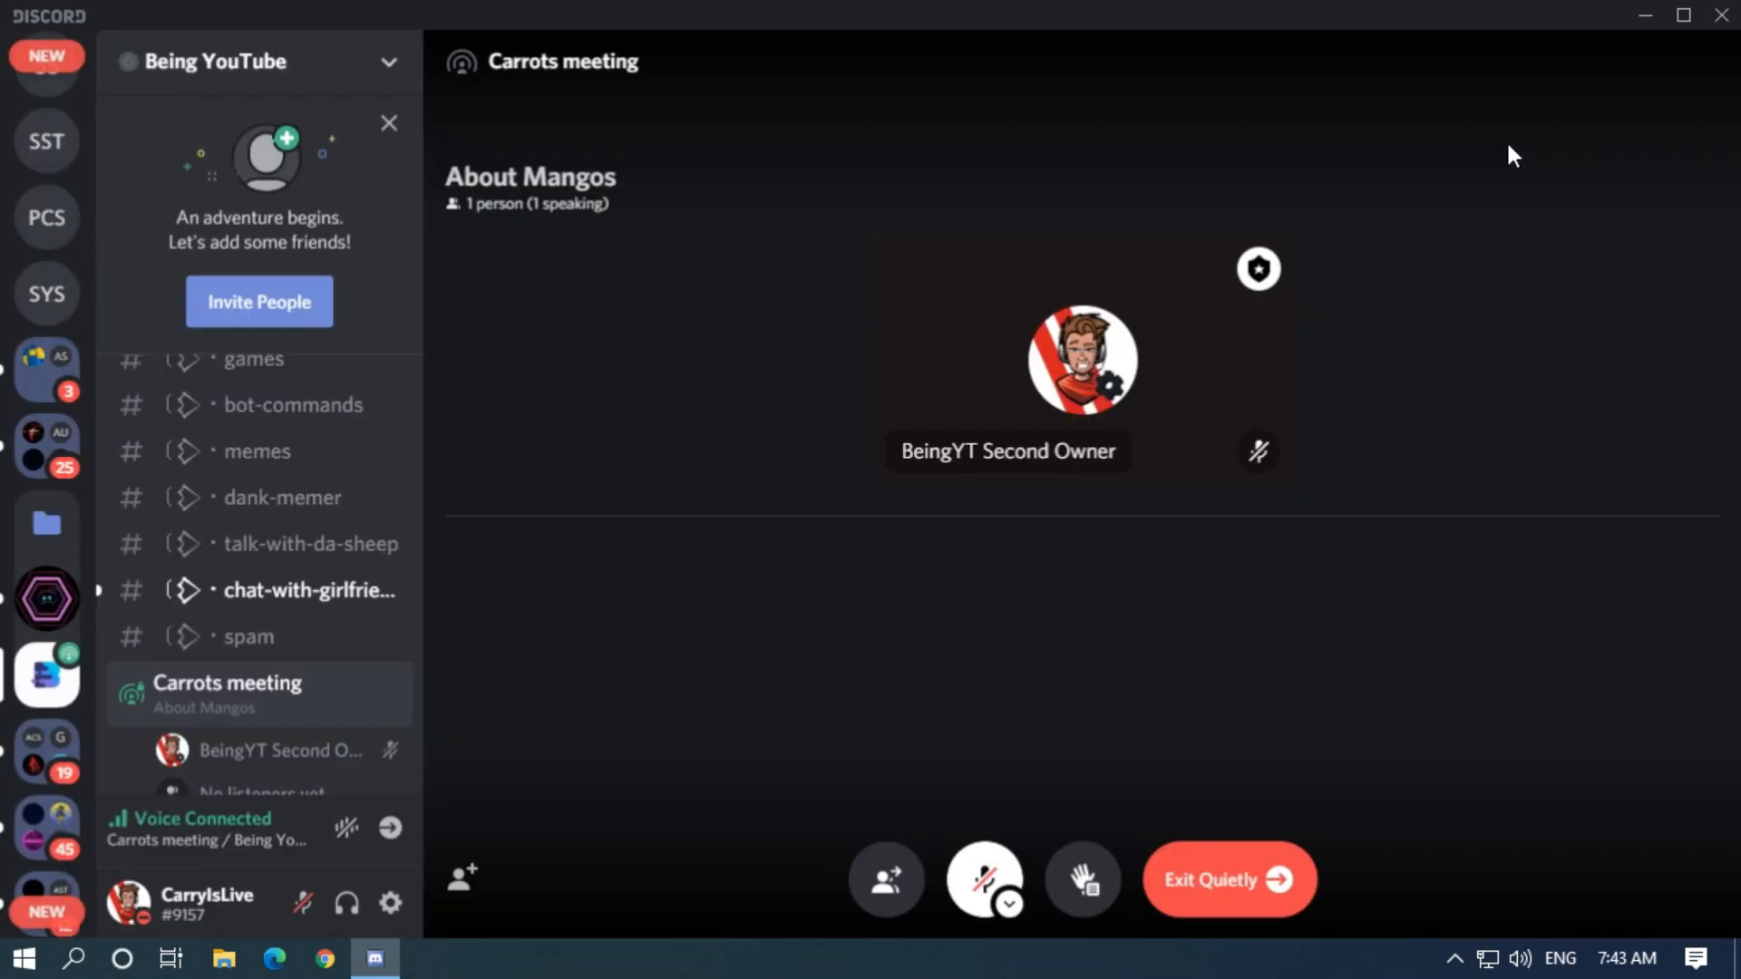